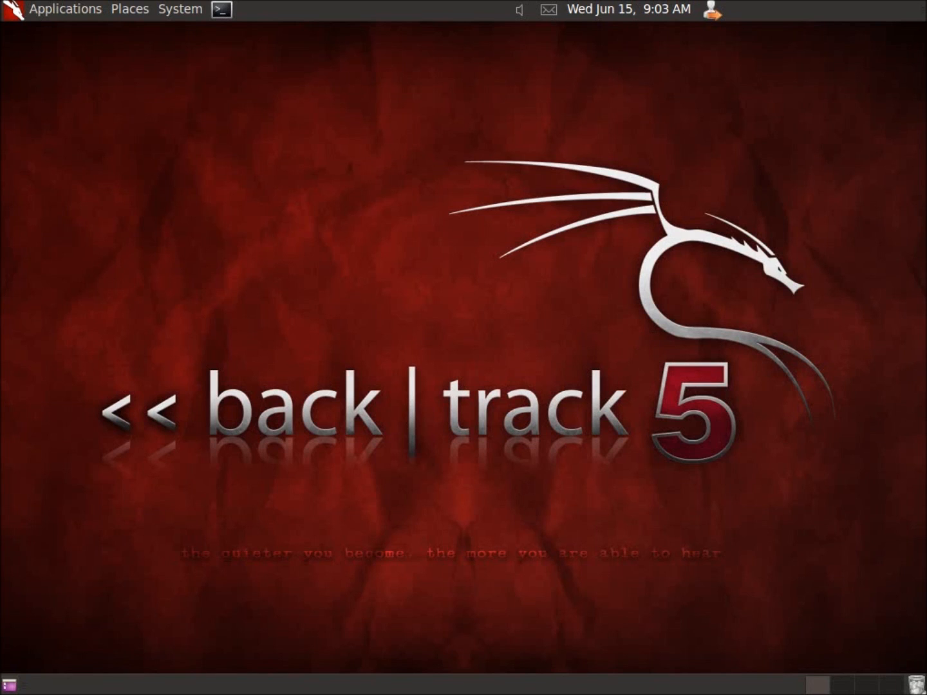
Step: Browse the installed tool categories and dismiss the menu without launching anything
left_click(65, 9)
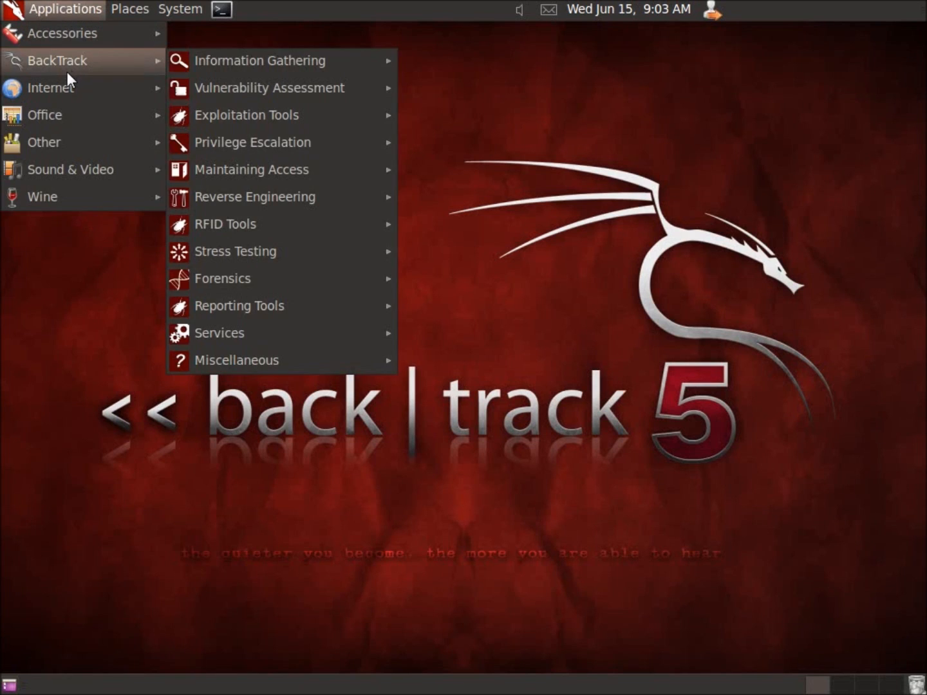
mouse_move(84, 71)
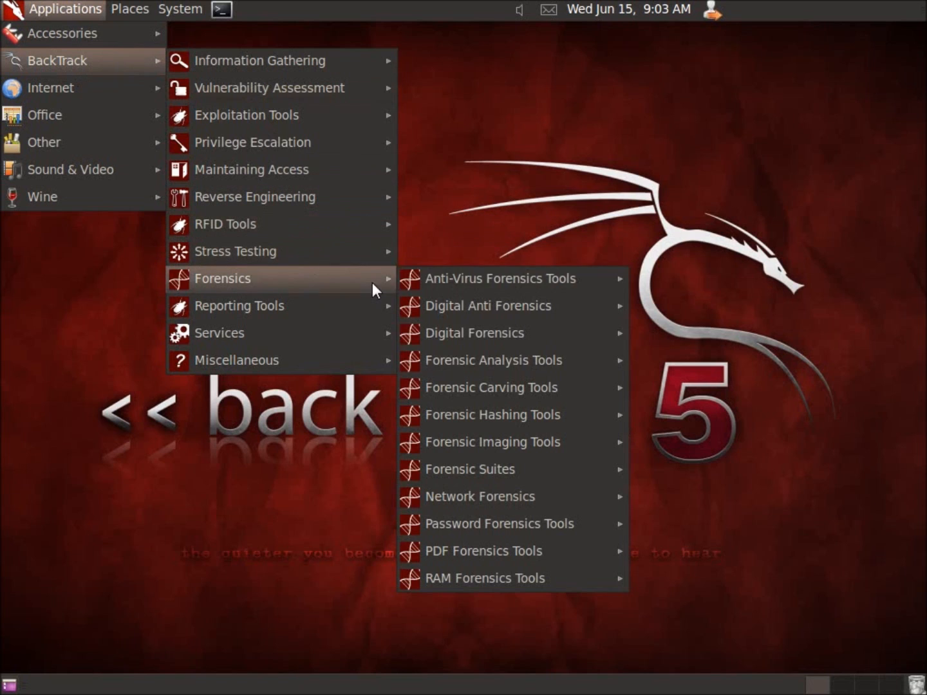
mouse_move(493, 360)
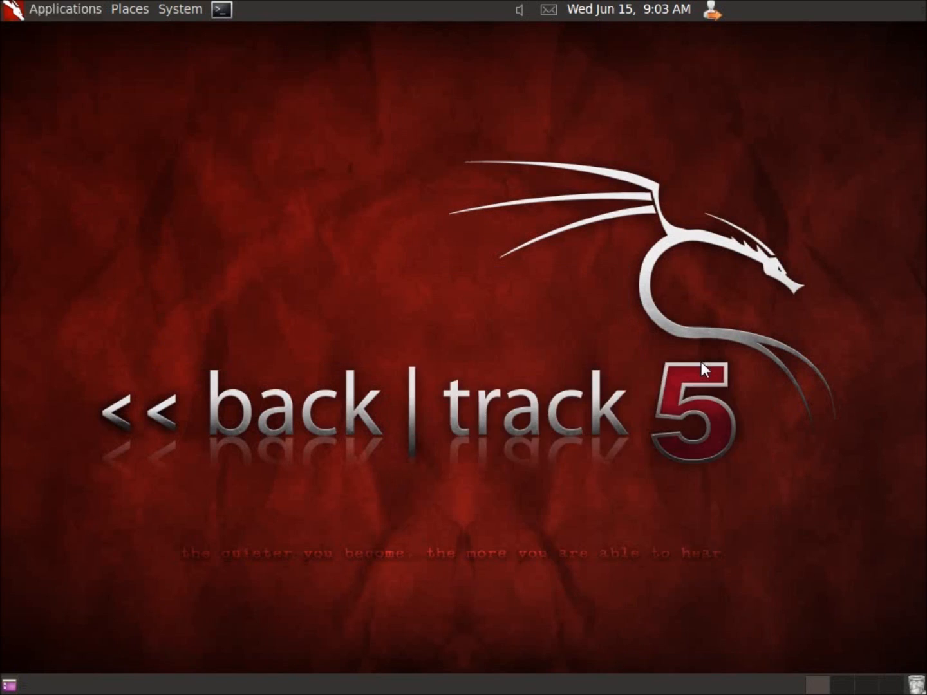
left_click(220, 9)
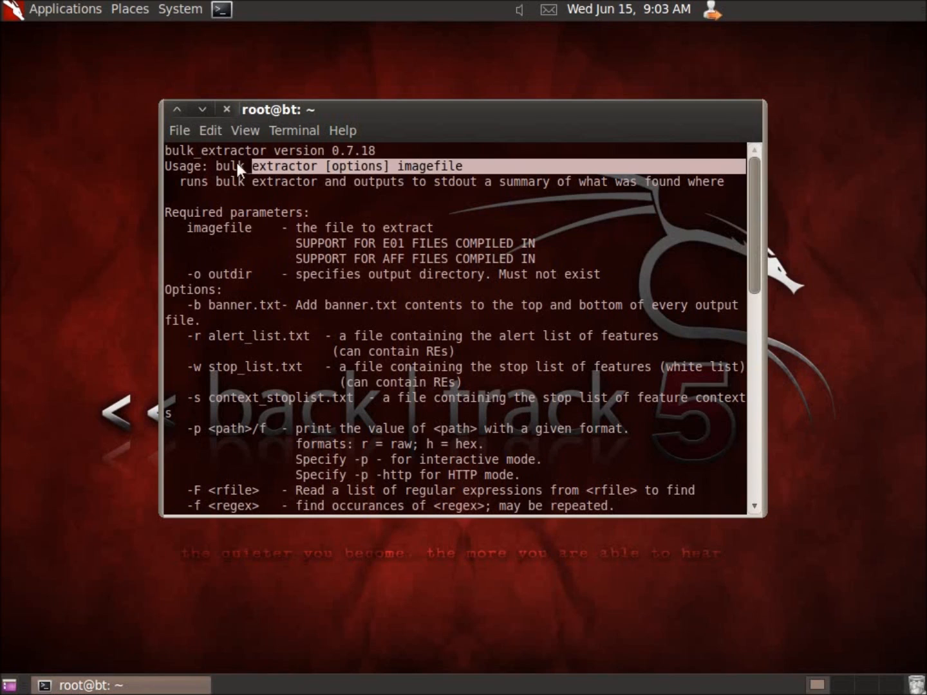
mouse_move(293, 197)
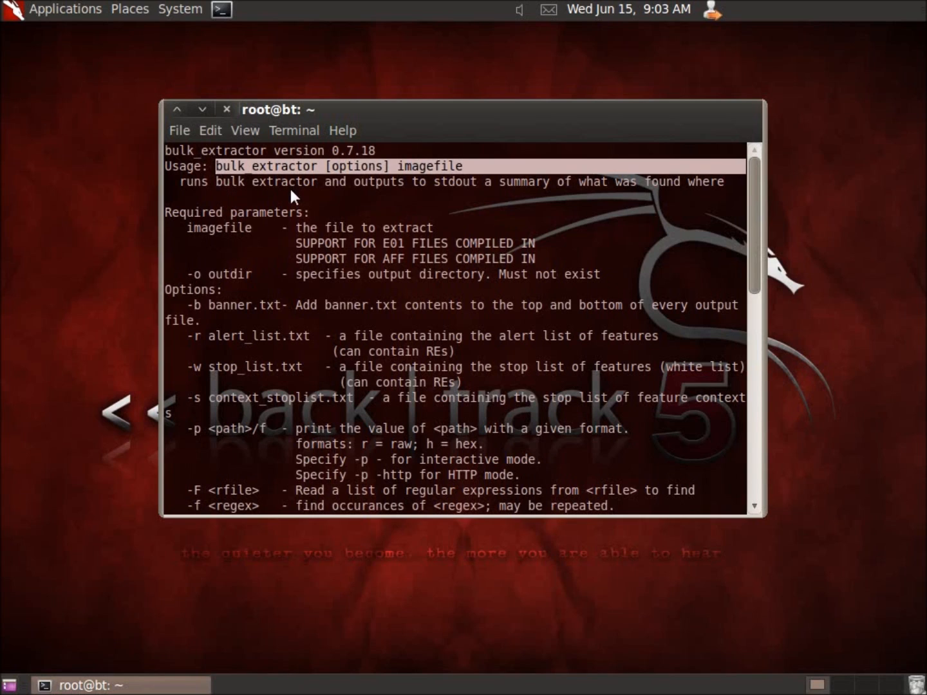
mouse_move(376, 181)
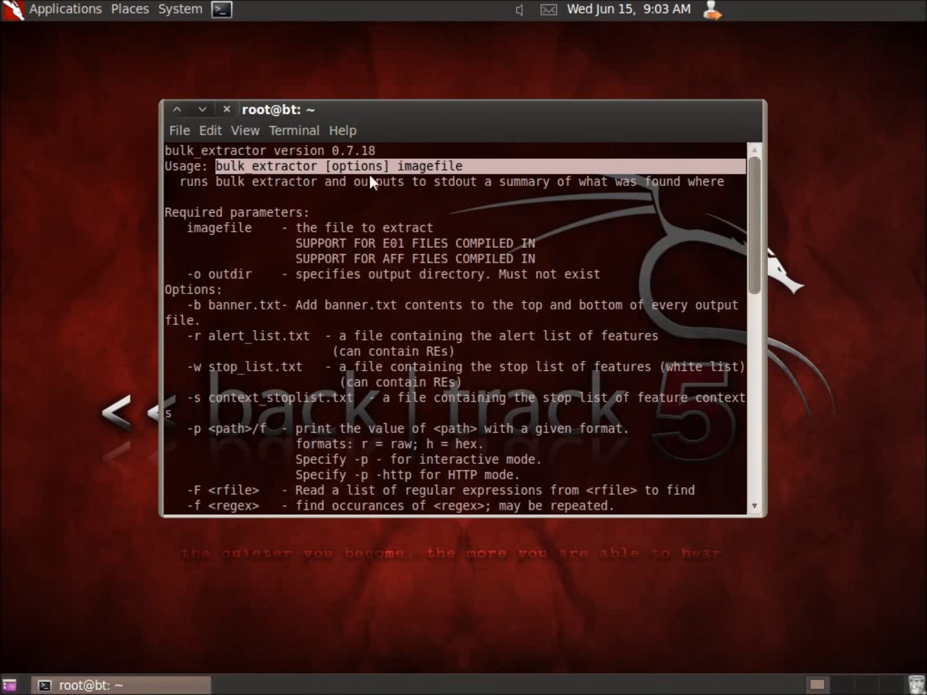
mouse_move(555, 275)
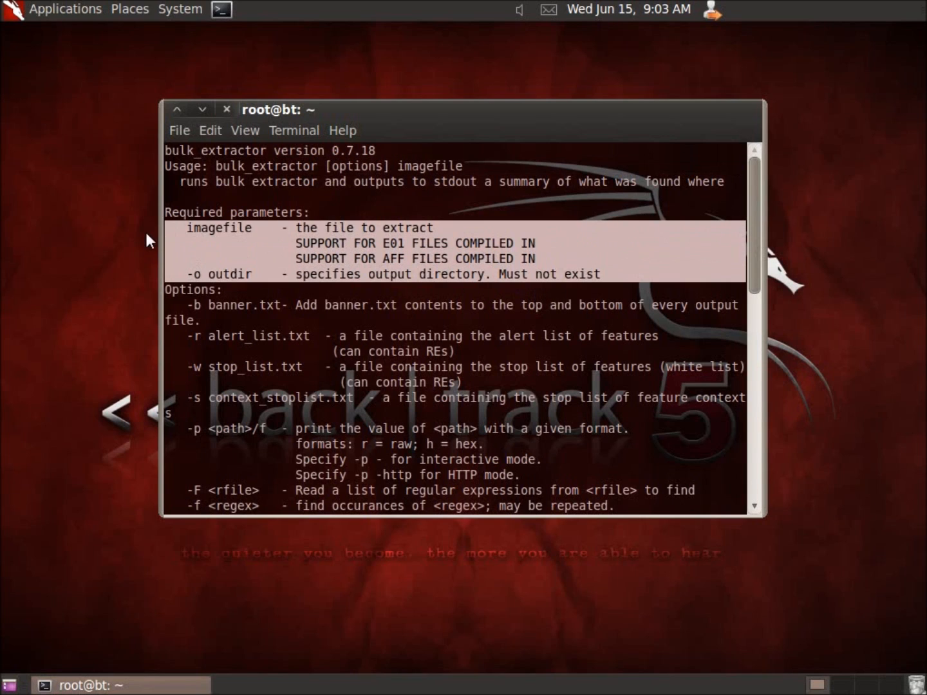
mouse_move(232, 289)
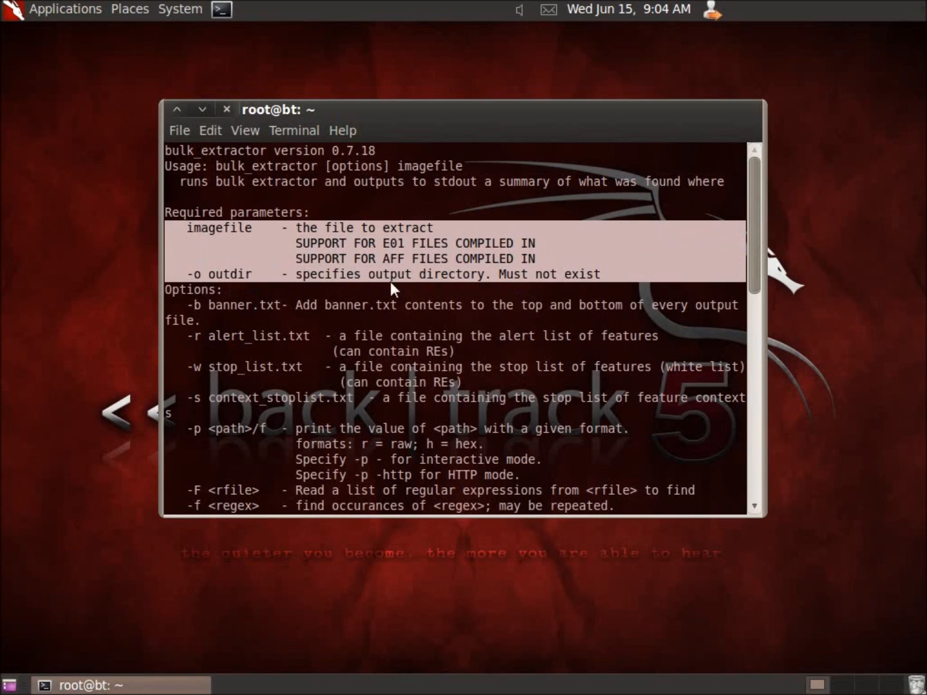
mouse_move(208, 287)
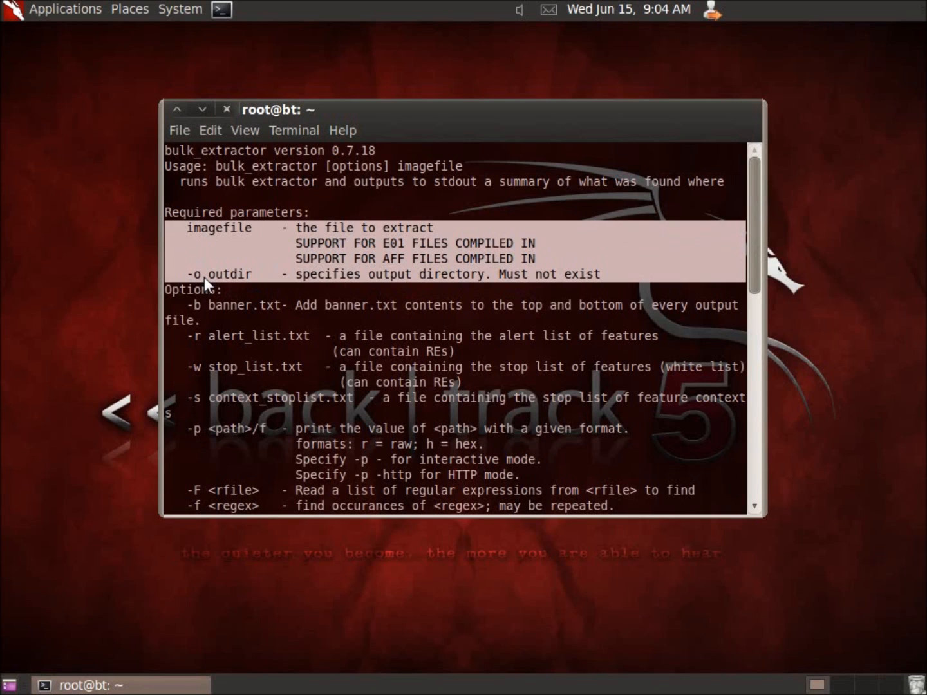
mouse_move(227, 278)
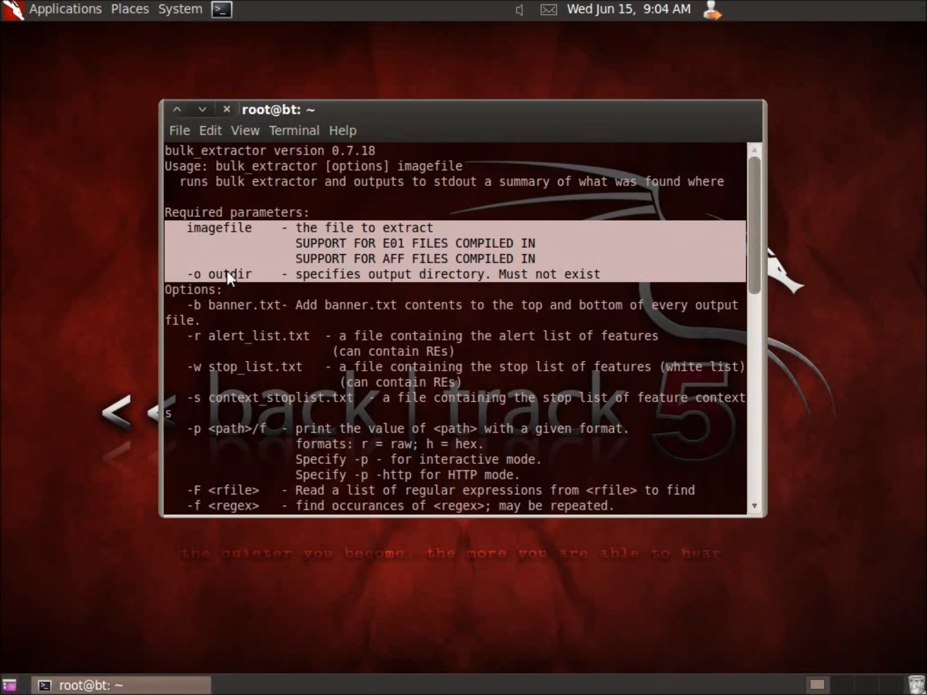
mouse_move(246, 292)
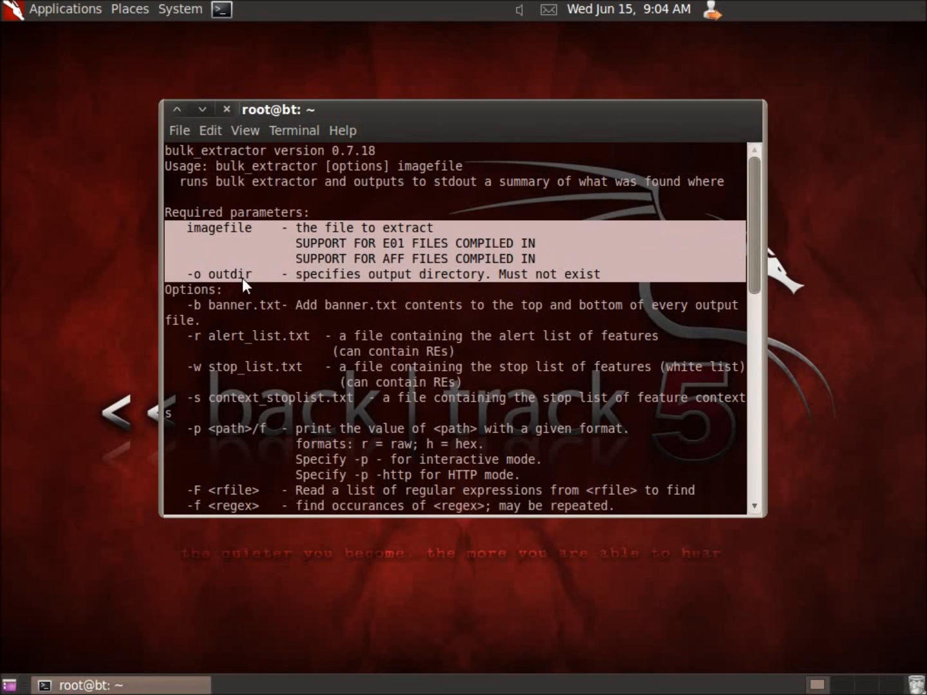
mouse_move(250, 266)
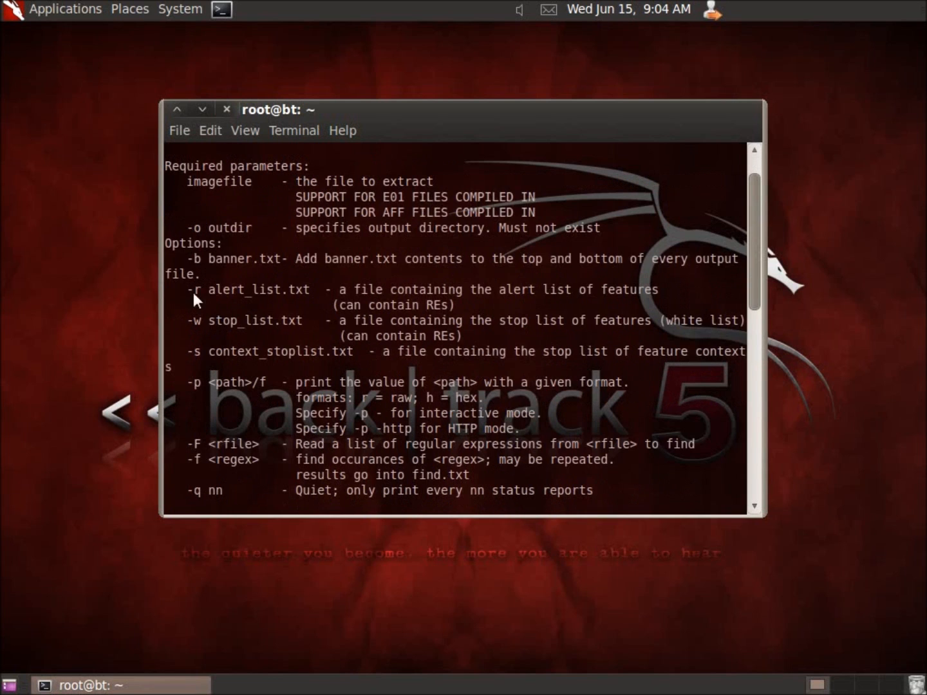
scroll("down", 3)
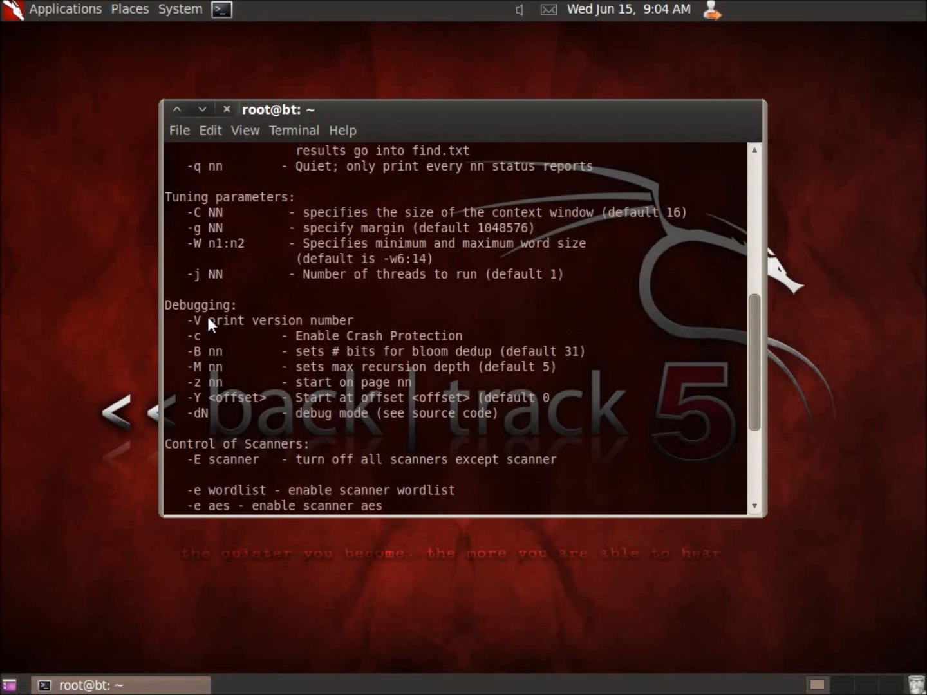
scroll("down", 3)
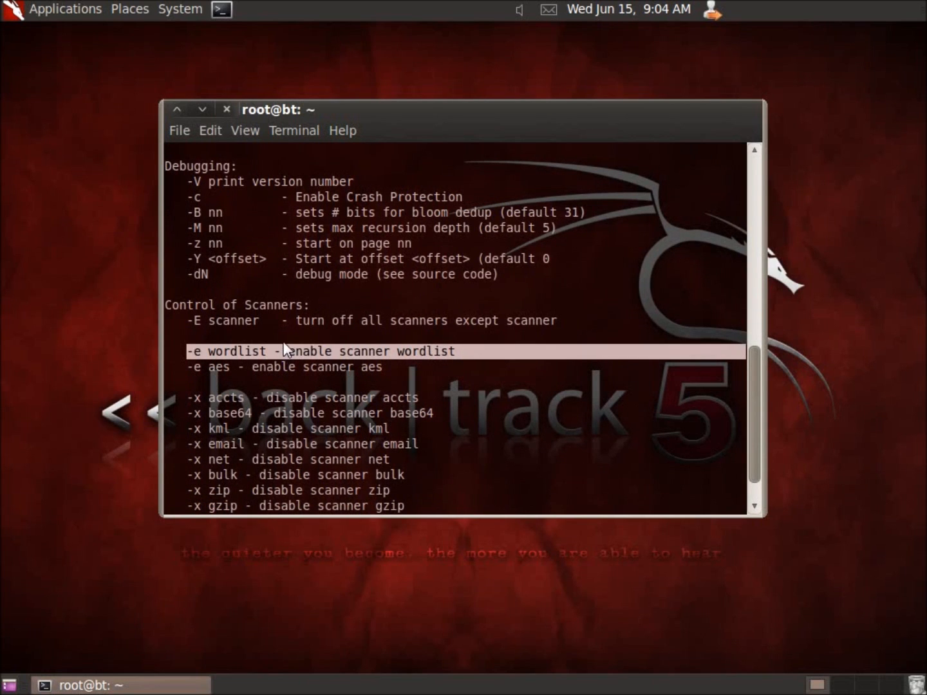
mouse_move(424, 365)
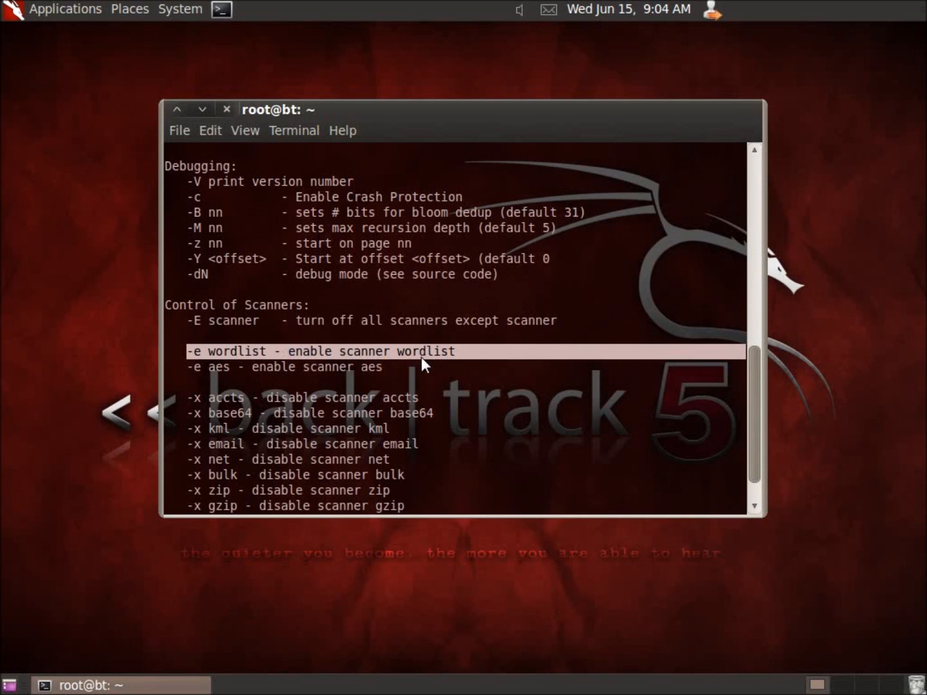
scroll("up", 3)
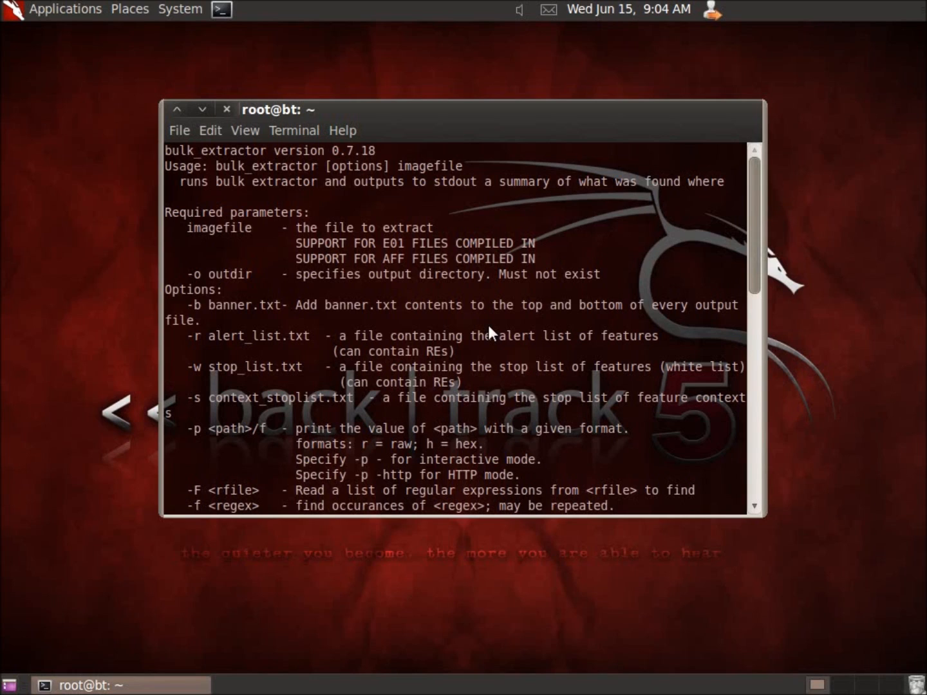
mouse_move(716, 294)
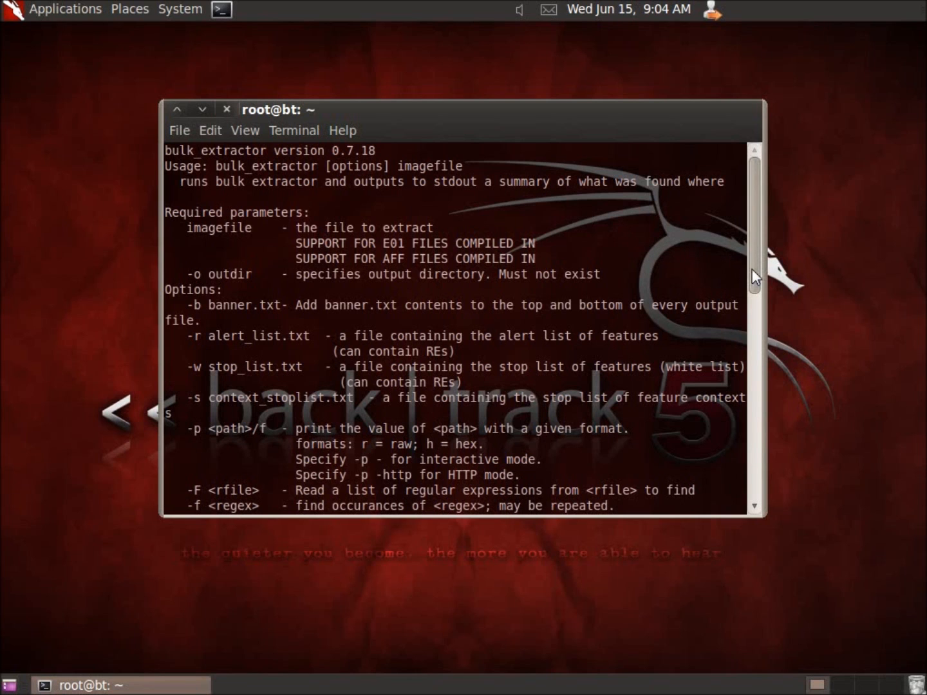
scroll("down", 3)
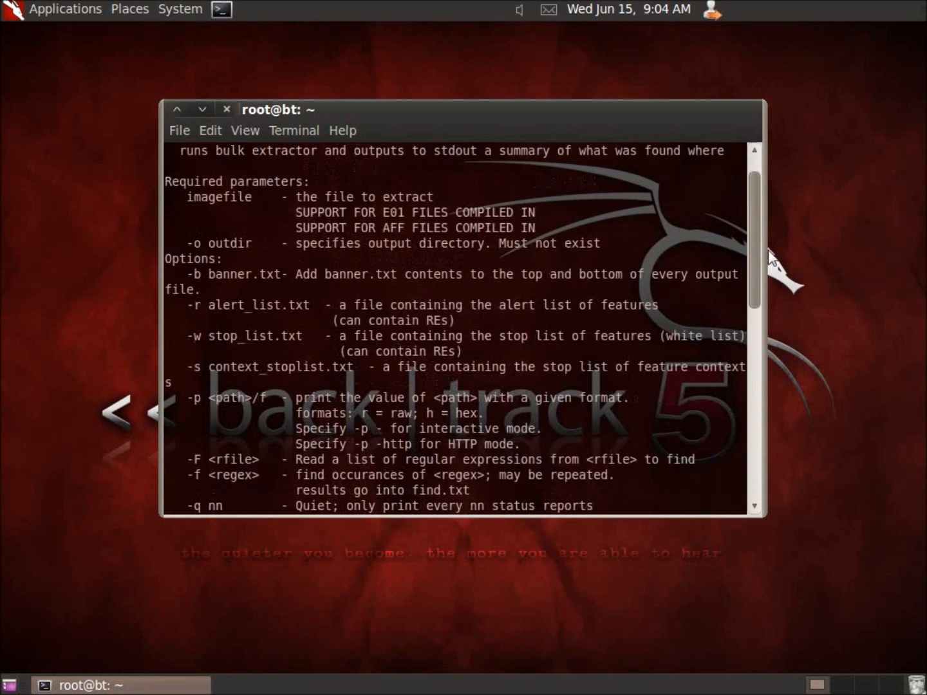
scroll("down", 3)
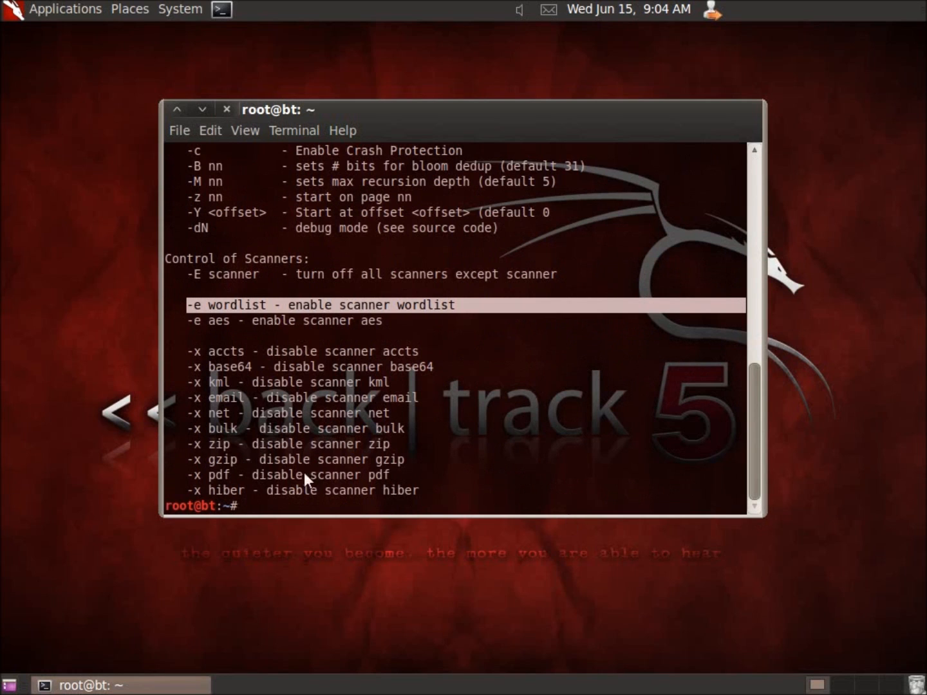
Step: Run fdisk -l to list /dev/sda's partitions sda1, sda2 and sda5
type("fdisk -l")
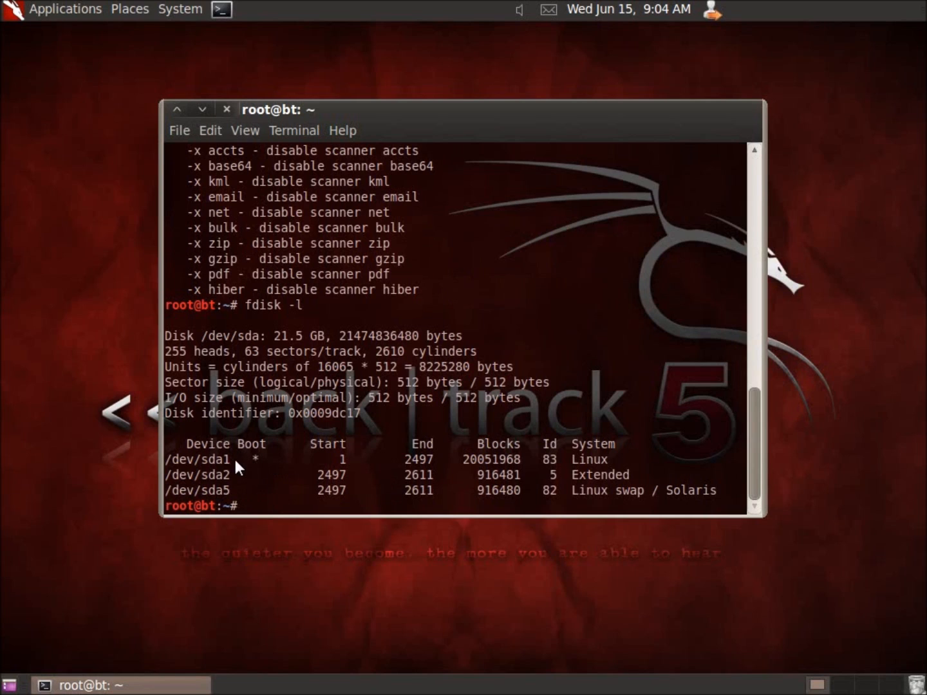
left_click_drag(405, 459, 605, 458)
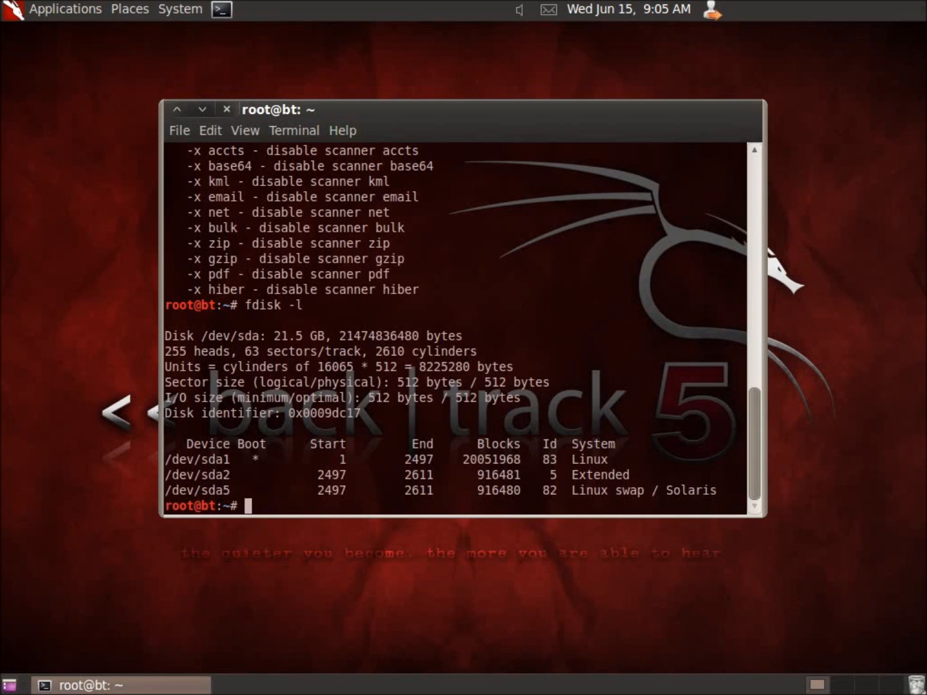
Step: Run 'bulk_extractor -o ~/Desktop/Output /dev/sda1' and open the resulting Output folder
type("b")
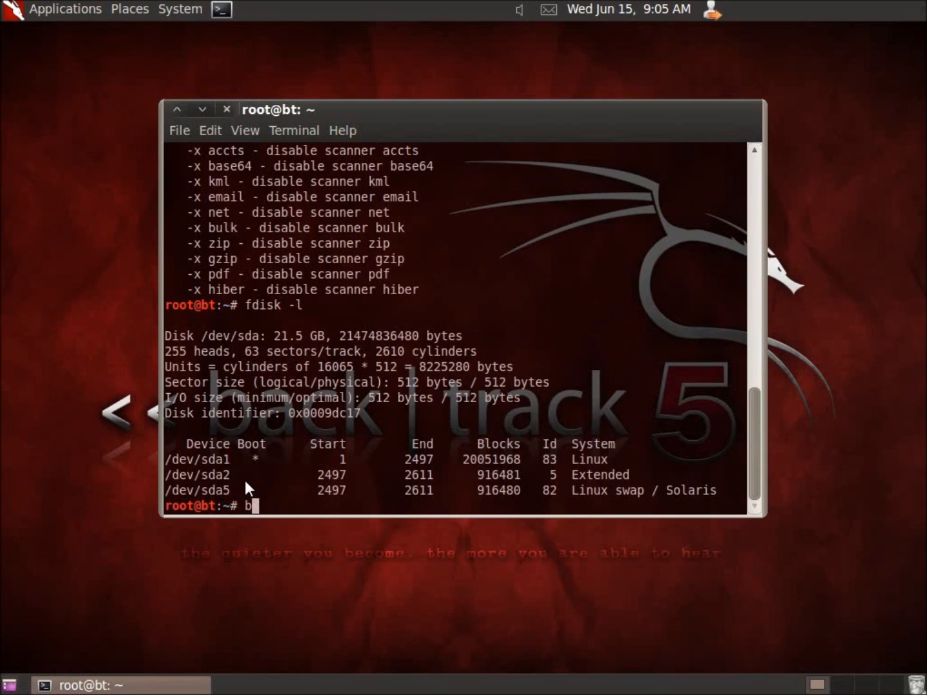
type("ulk_e")
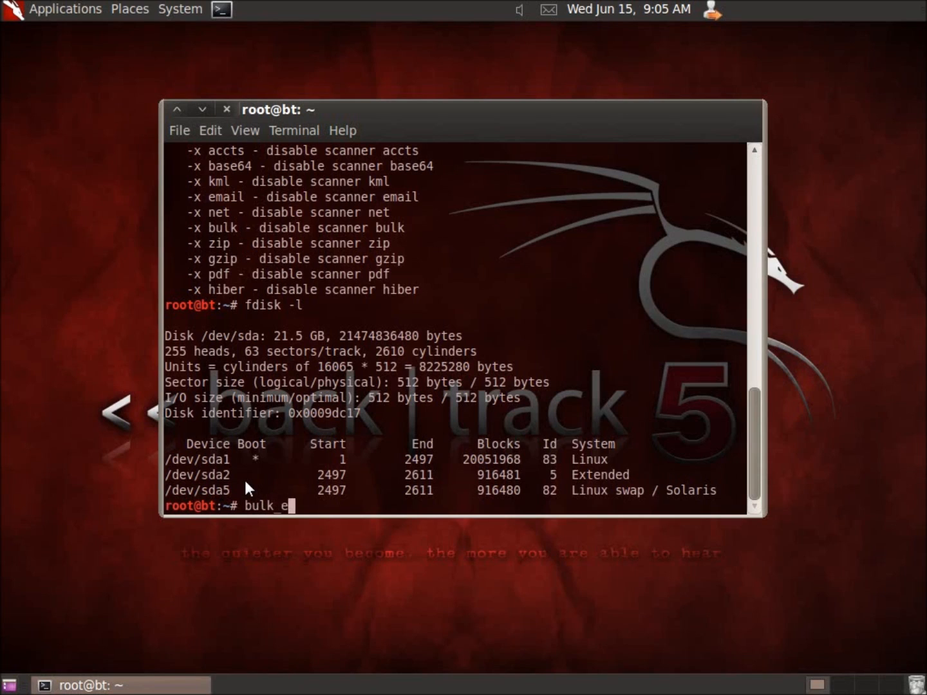
type("xtractor")
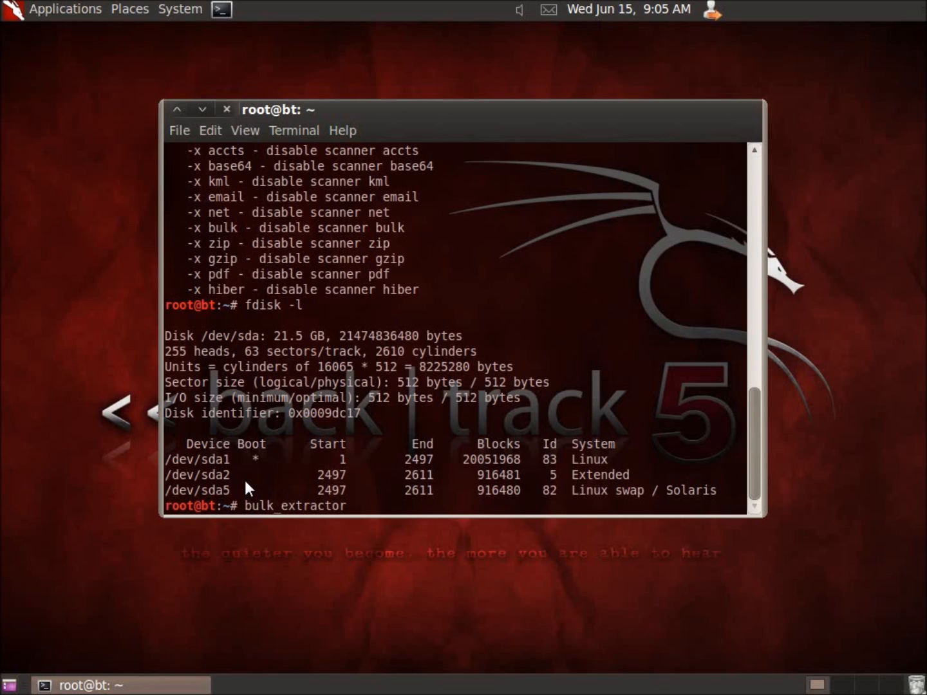
type("-o")
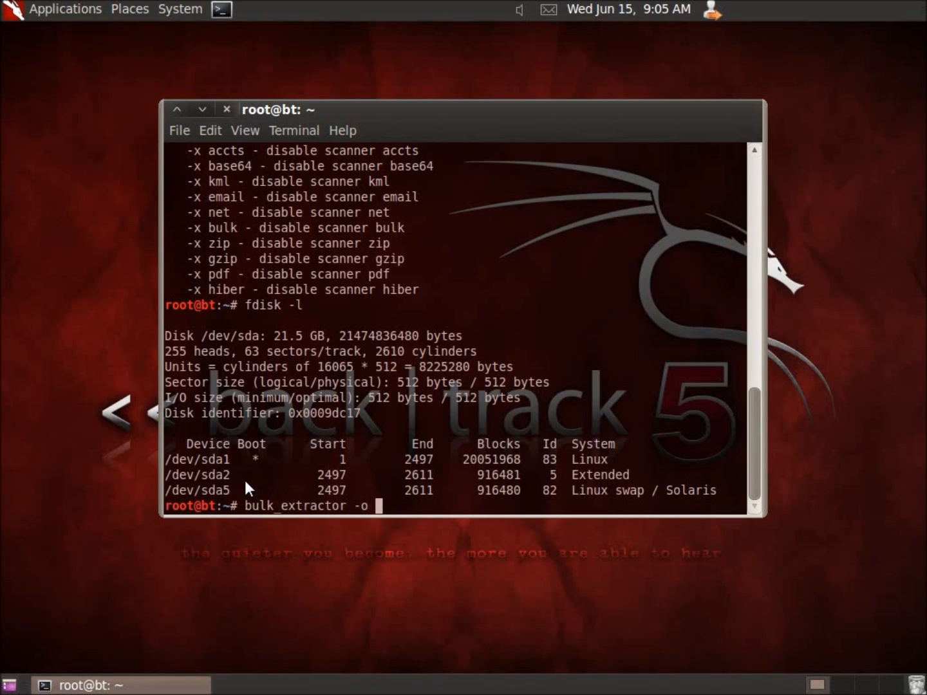
type("~")
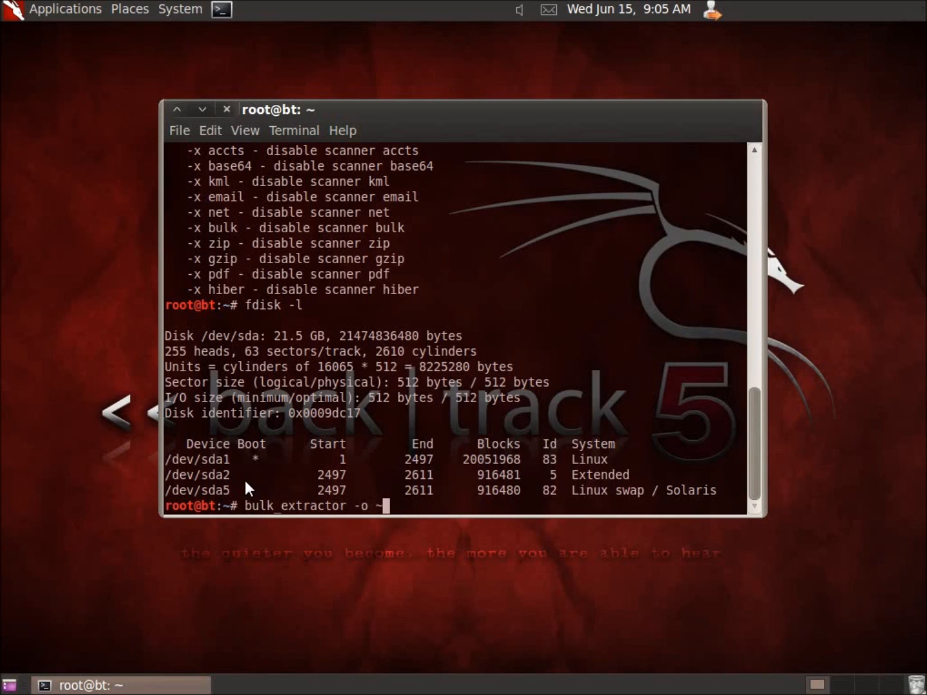
type("Desktop/")
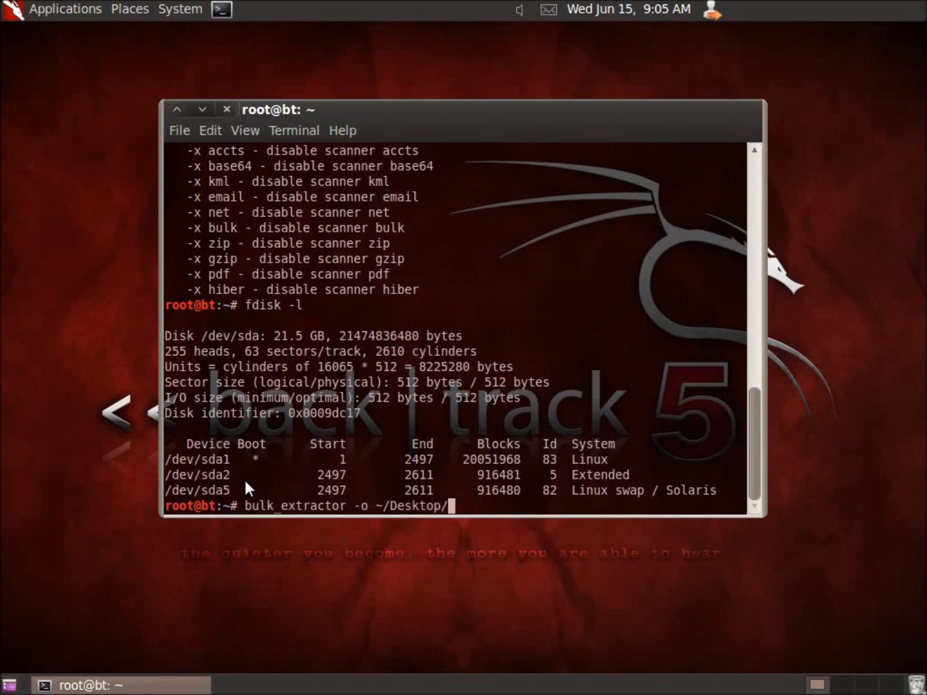
type("O")
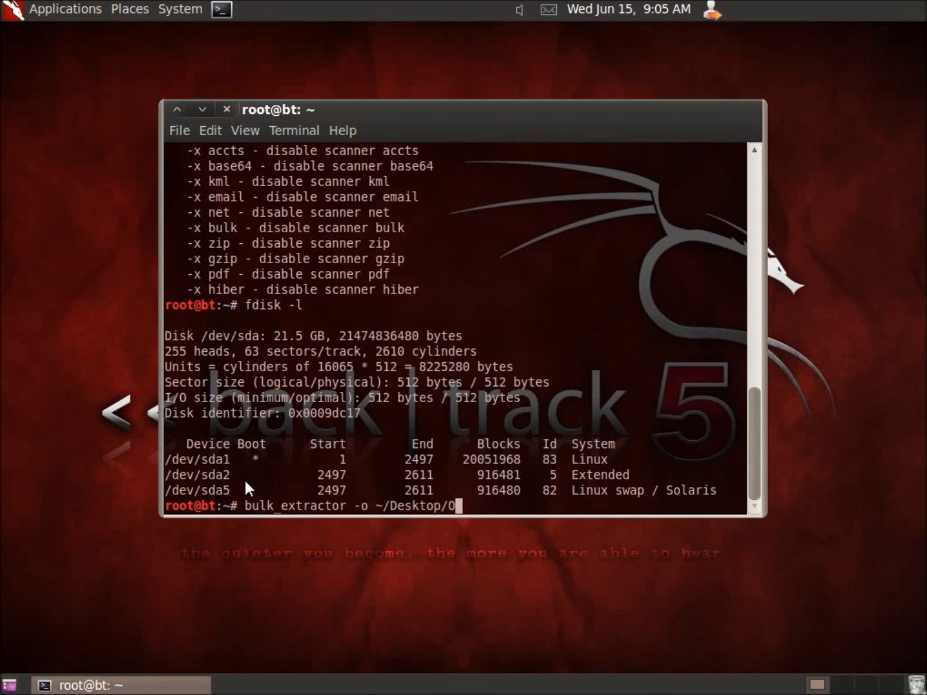
type("utput")
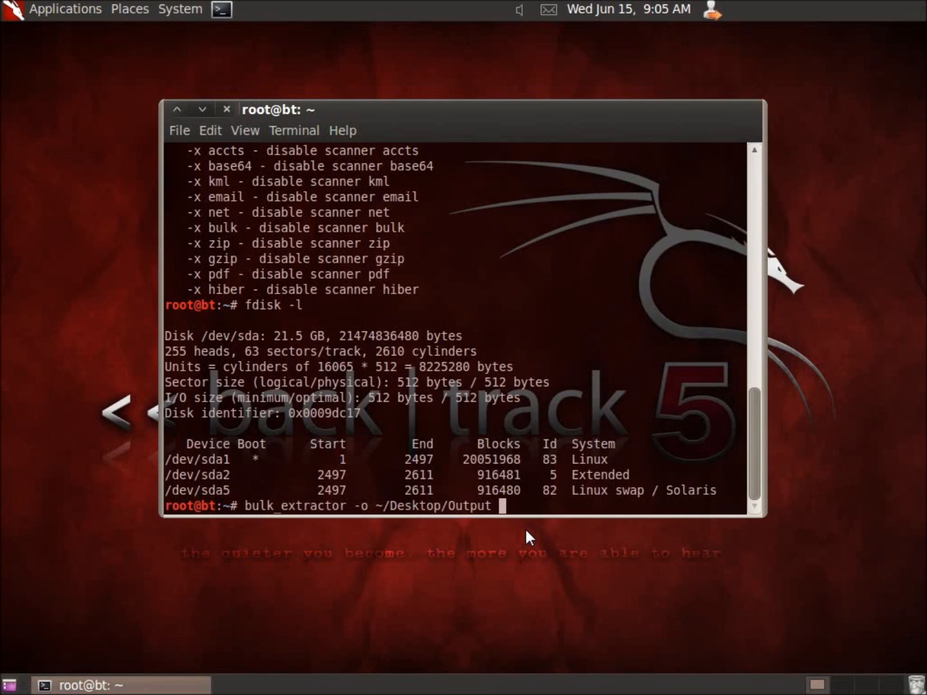
type("/")
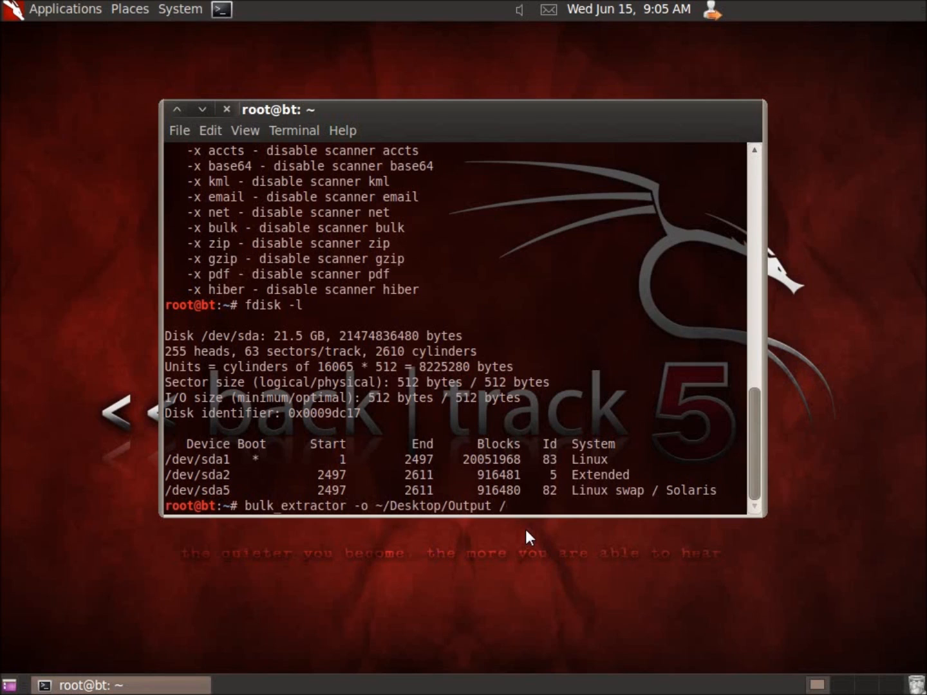
type("dev")
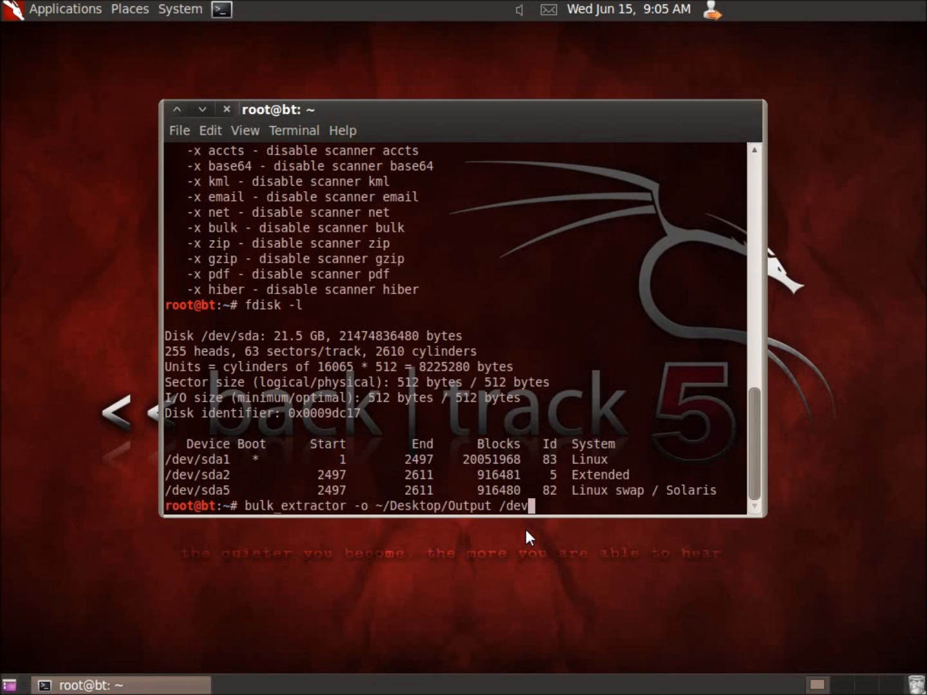
type("sd")
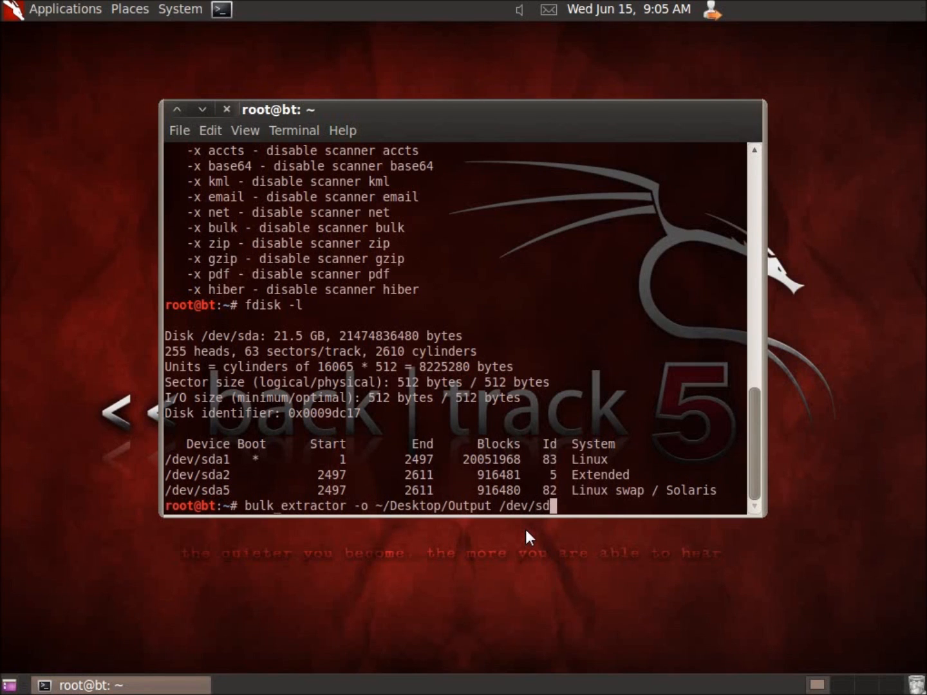
type("a1")
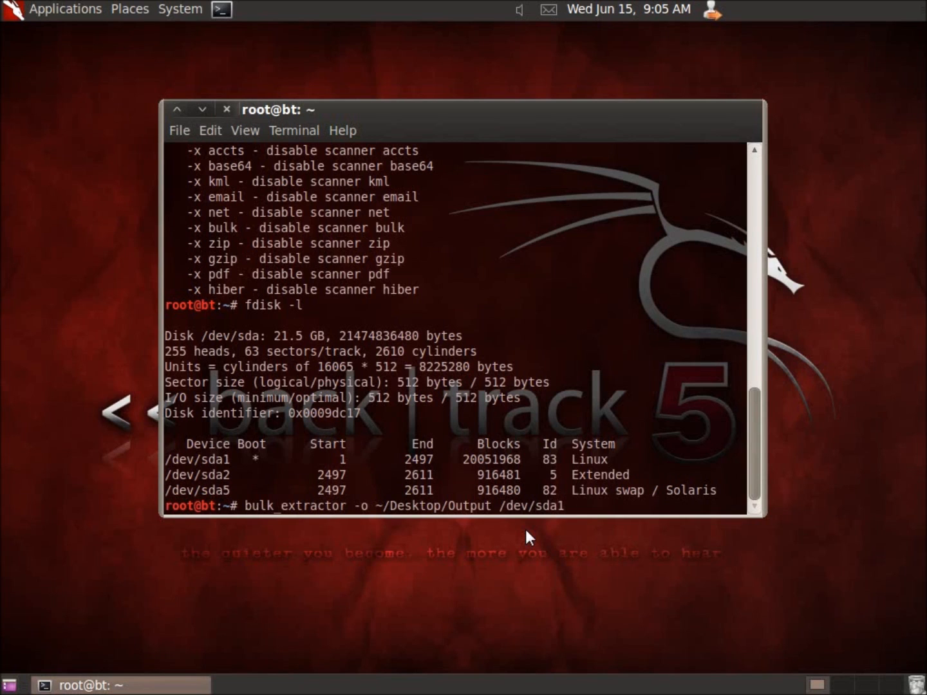
key("Return")
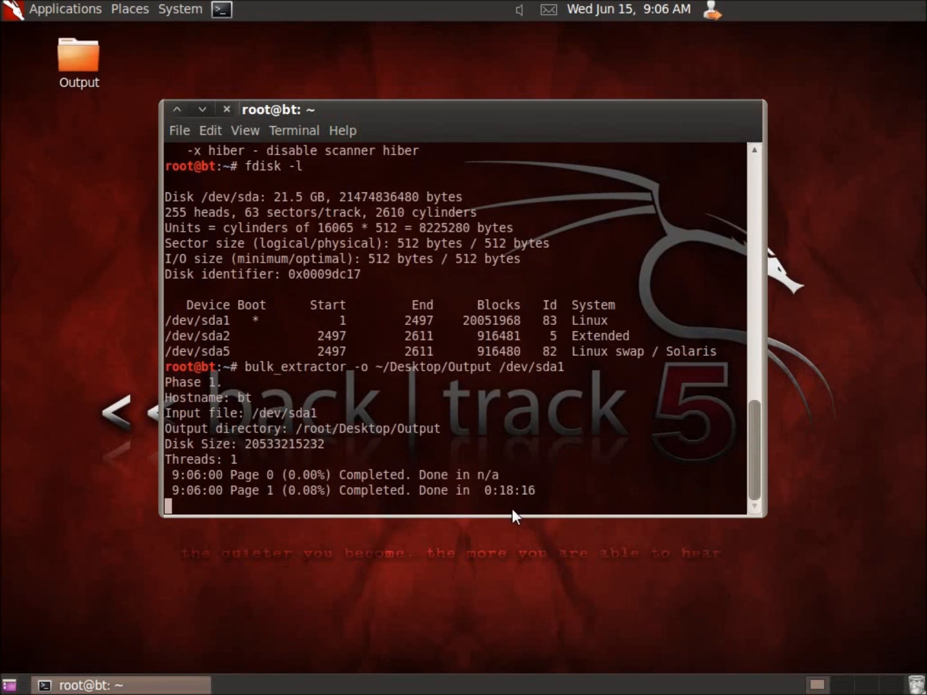
mouse_move(446, 494)
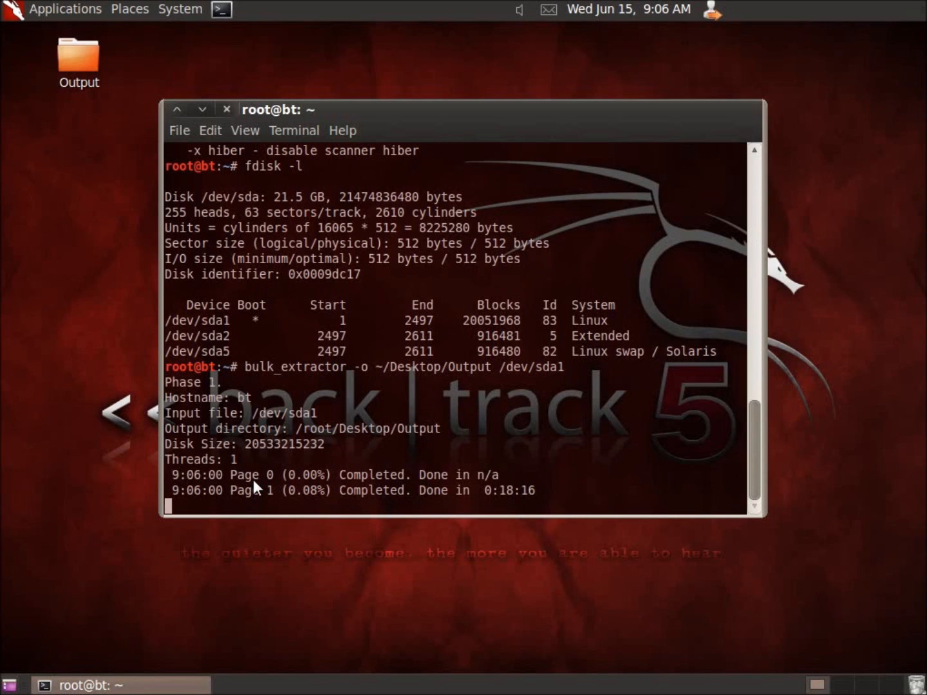
mouse_move(353, 515)
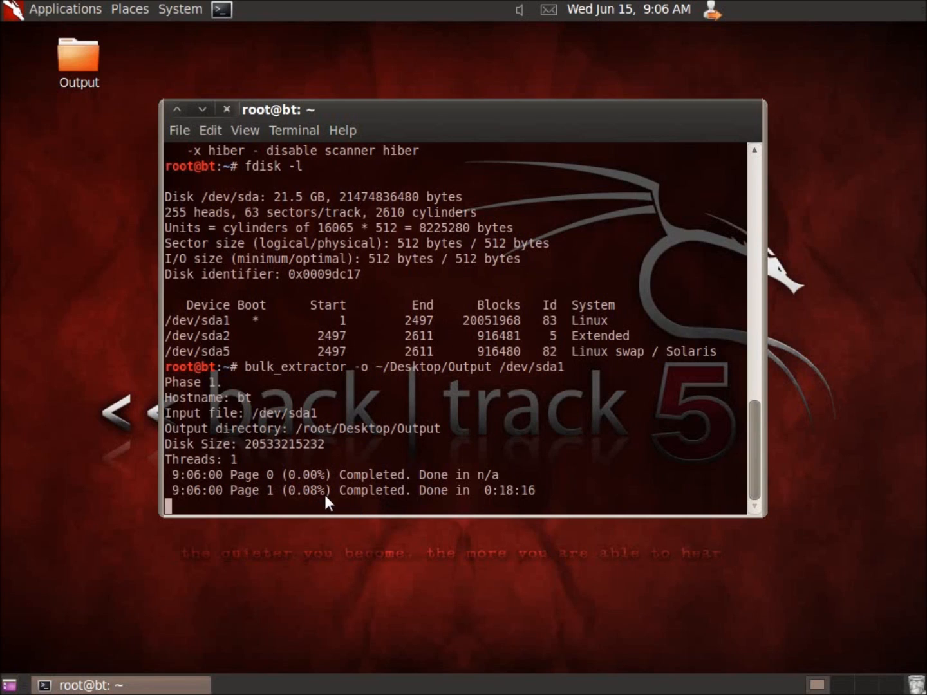
mouse_move(347, 489)
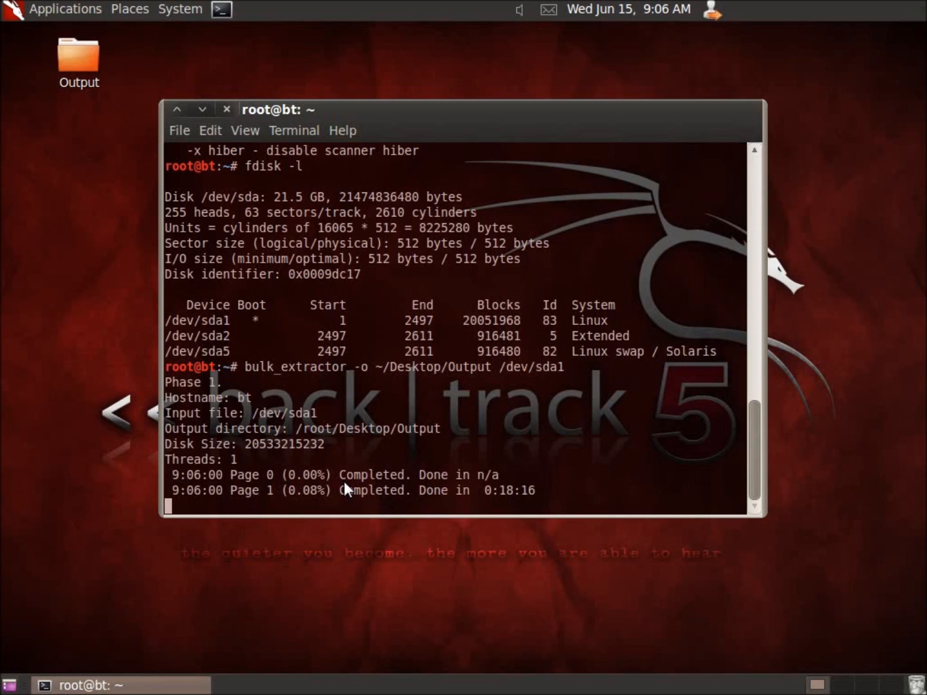
mouse_move(359, 486)
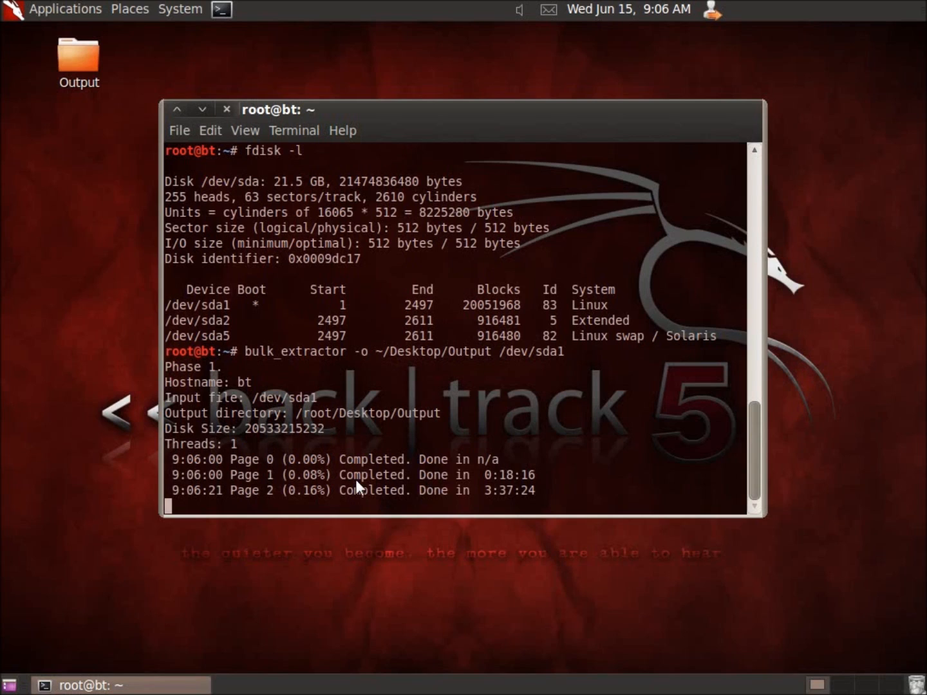
mouse_move(379, 490)
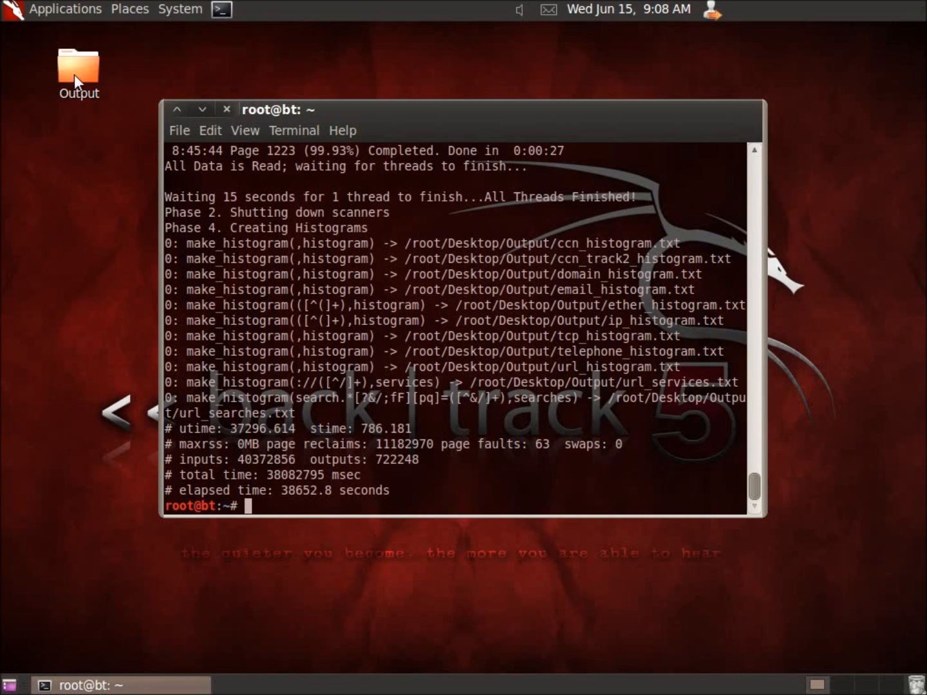
double_click(78, 65)
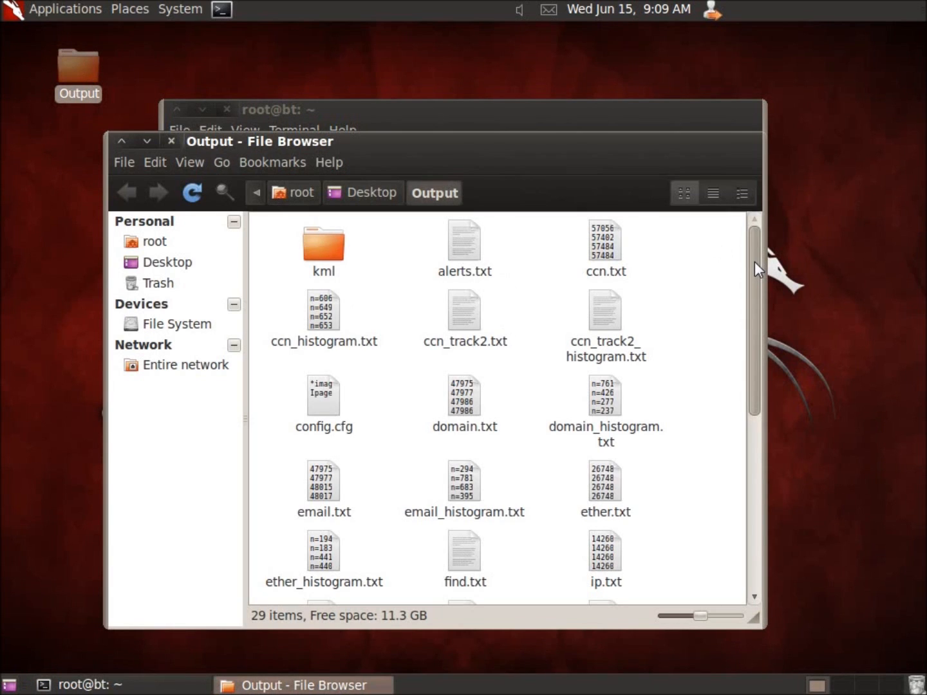
Step: Scroll the Output files, select alerts.txt, then open domain.txt in gedit
scroll("down", 3)
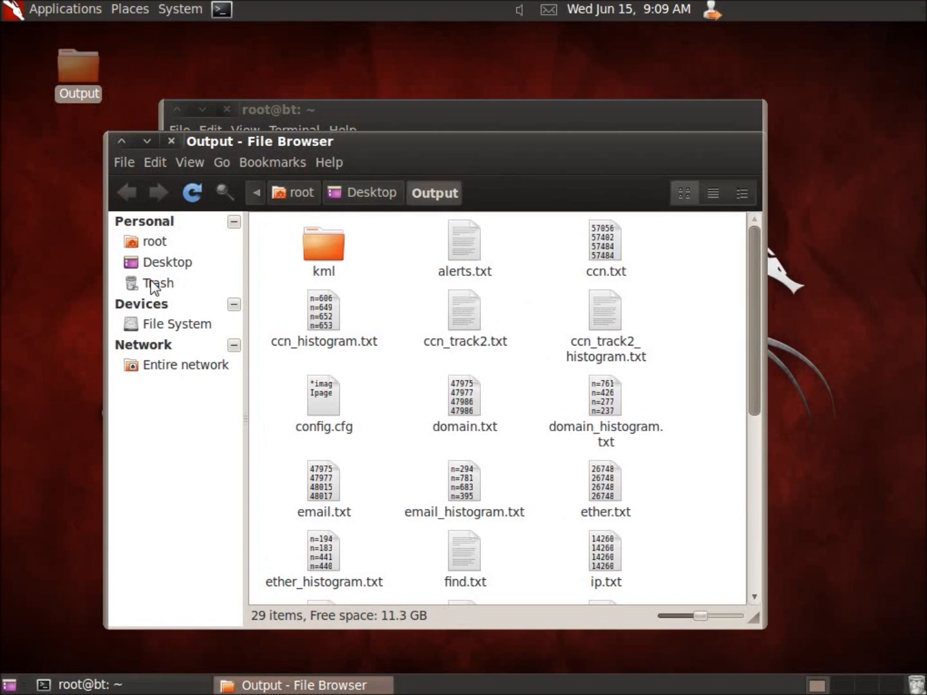
left_click(464, 243)
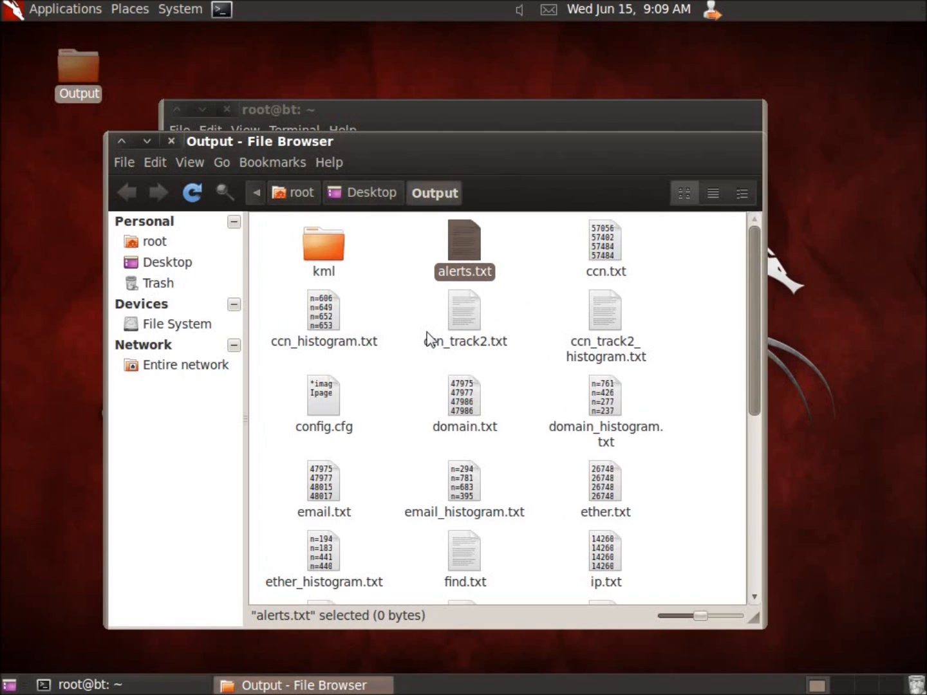
mouse_move(379, 322)
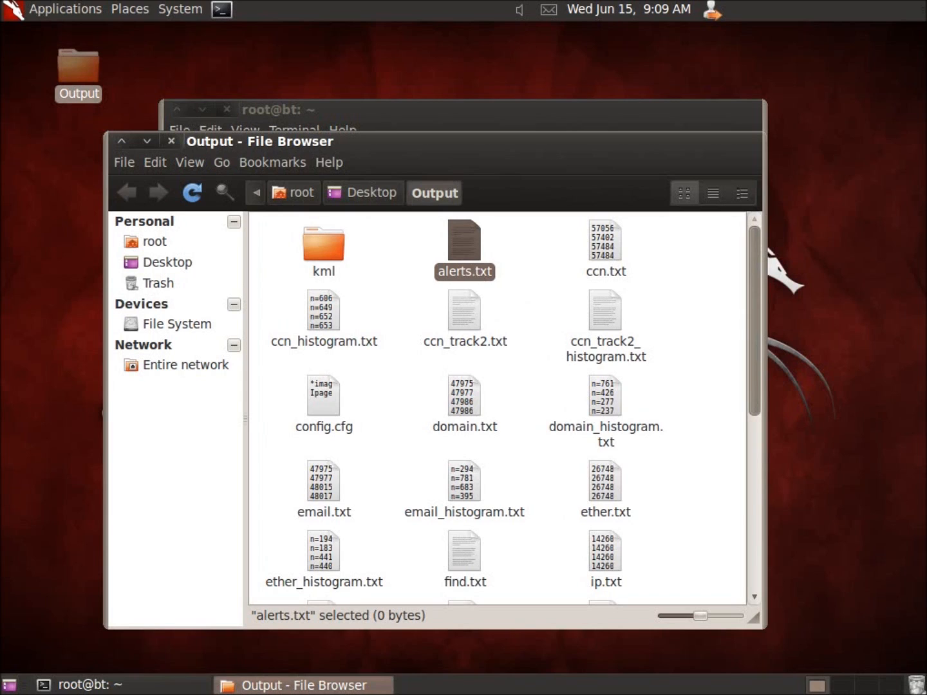
mouse_move(550, 435)
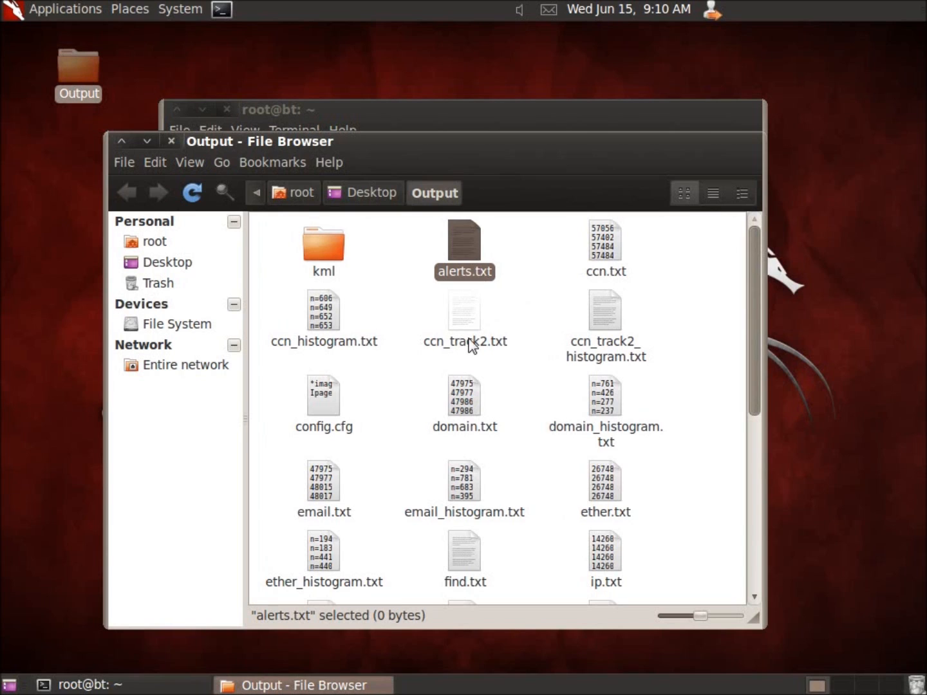
mouse_move(576, 294)
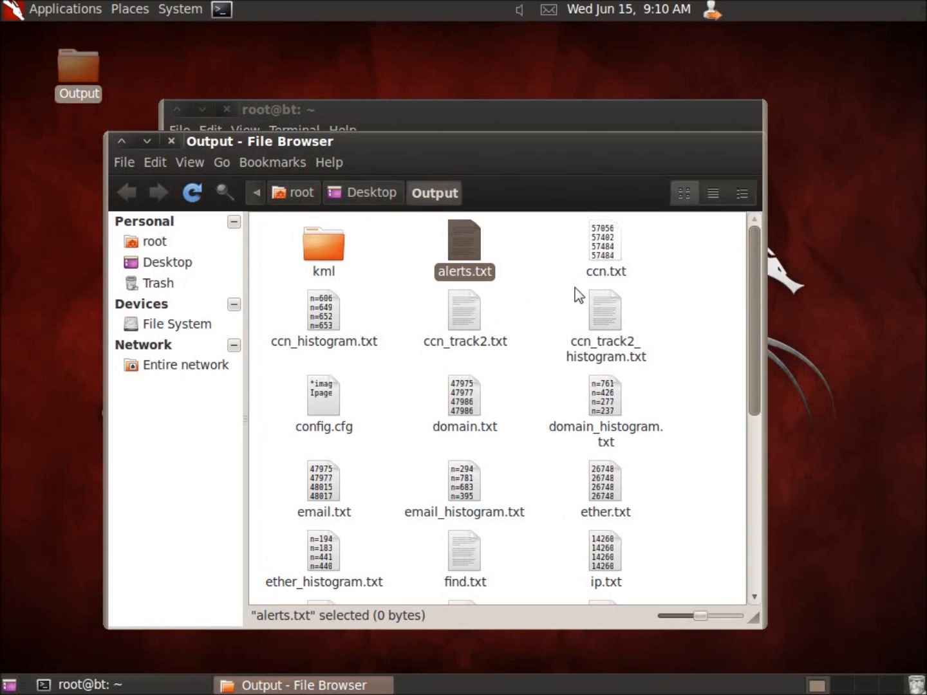
mouse_move(458, 433)
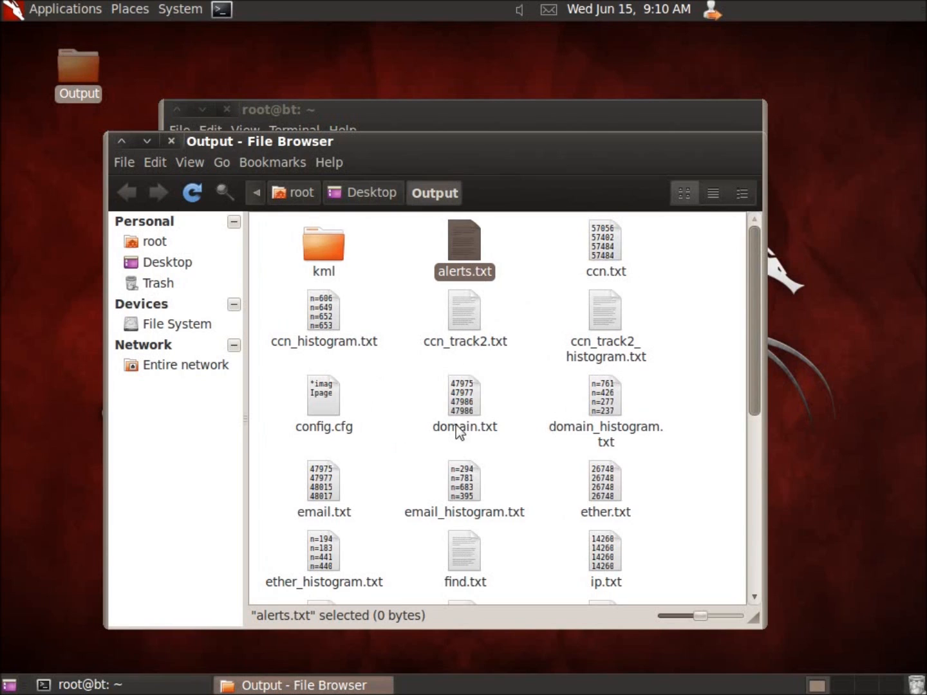
left_click(463, 351)
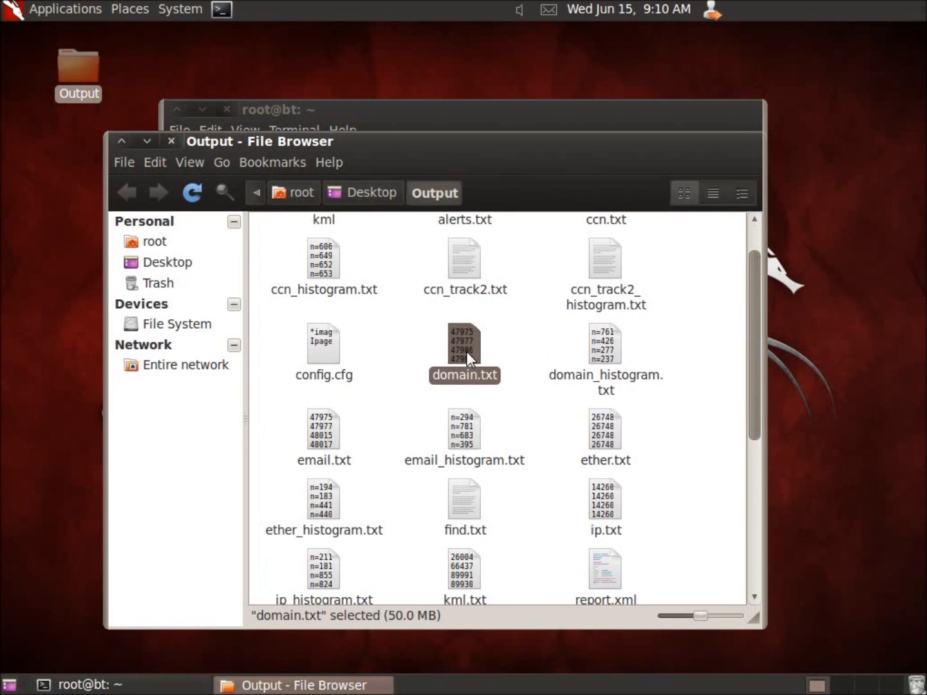
double_click(464, 345)
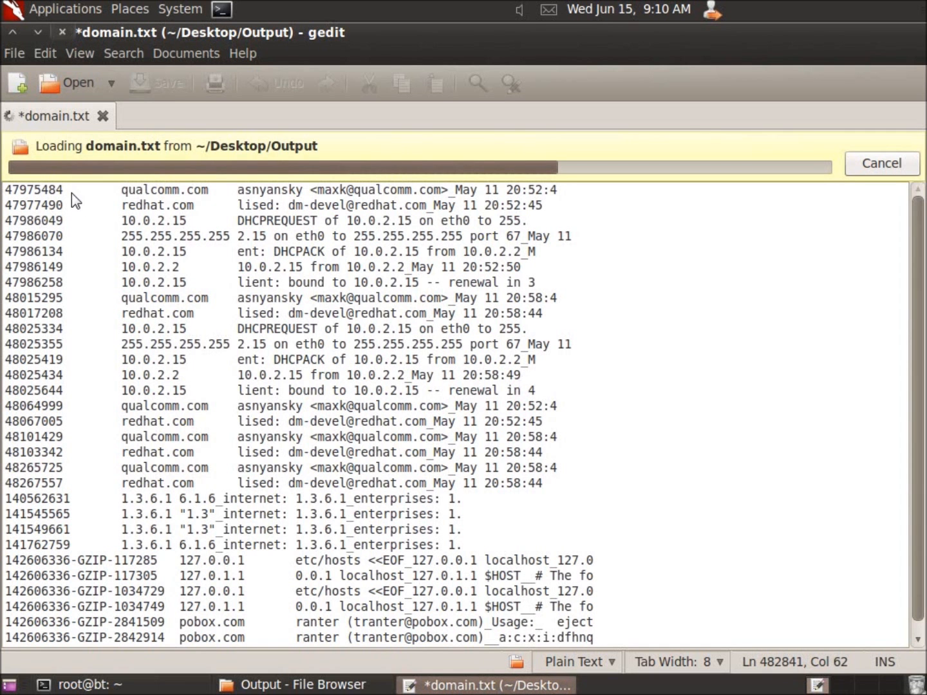
mouse_move(84, 243)
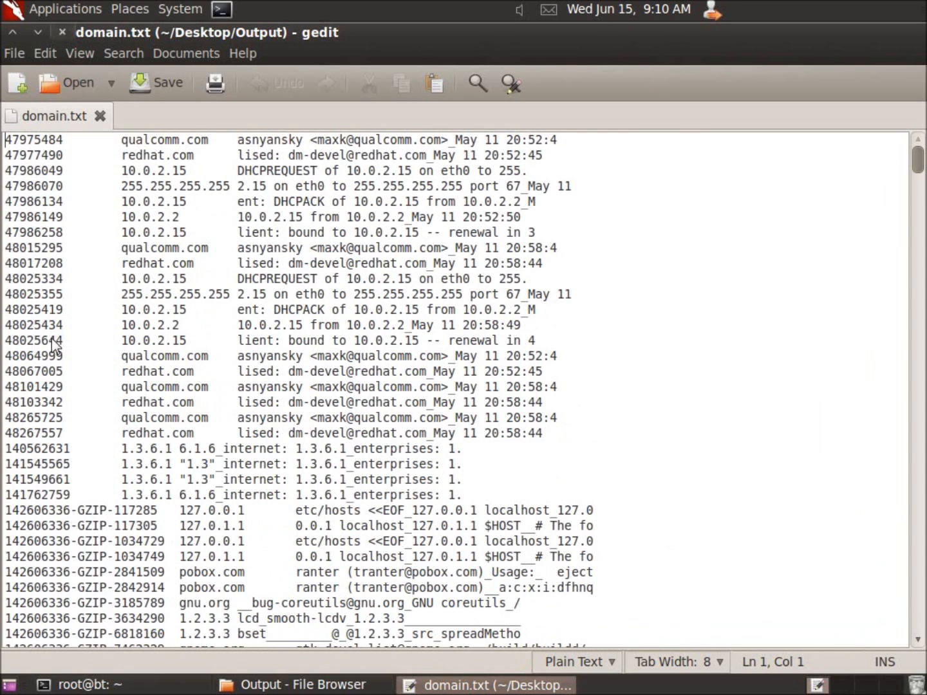
mouse_move(57, 232)
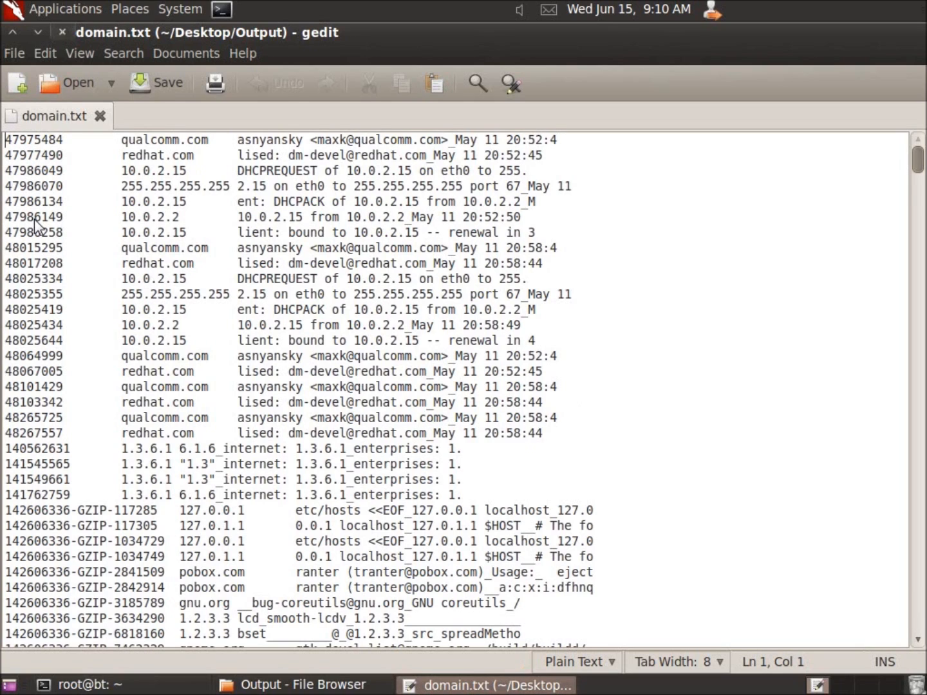
mouse_move(159, 327)
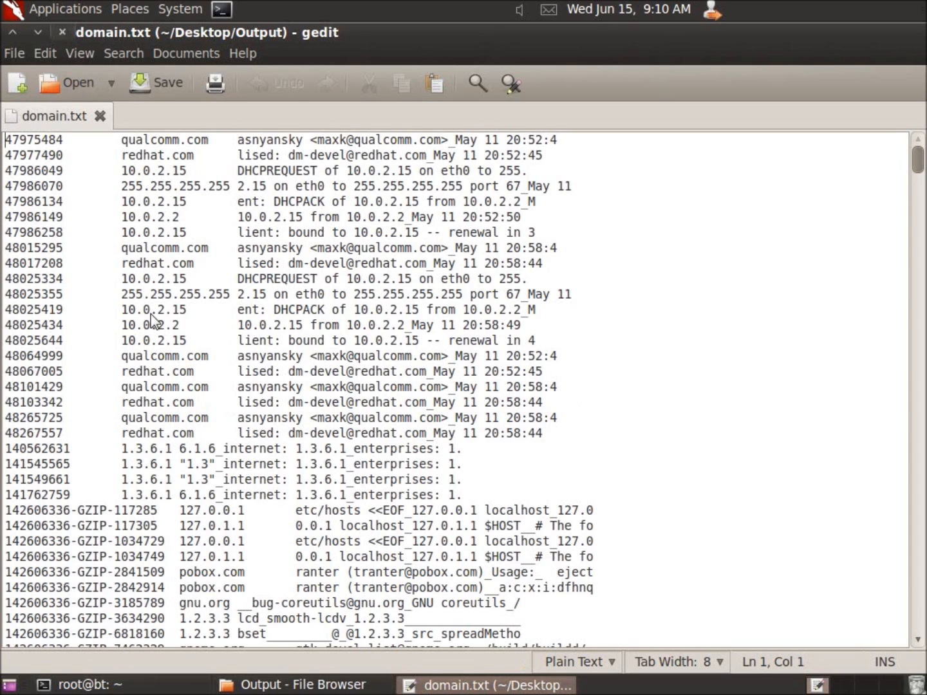
Step: Scroll through domain hits like qualcomm.com and redhat.com, then open email.txt in gedit
scroll("down", 3)
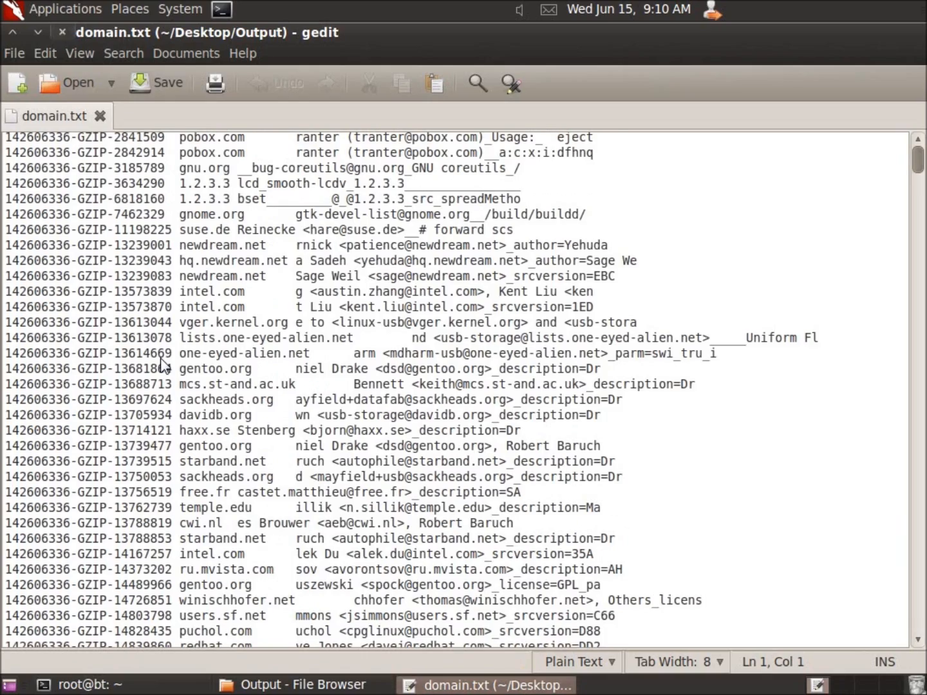
scroll("down", 3)
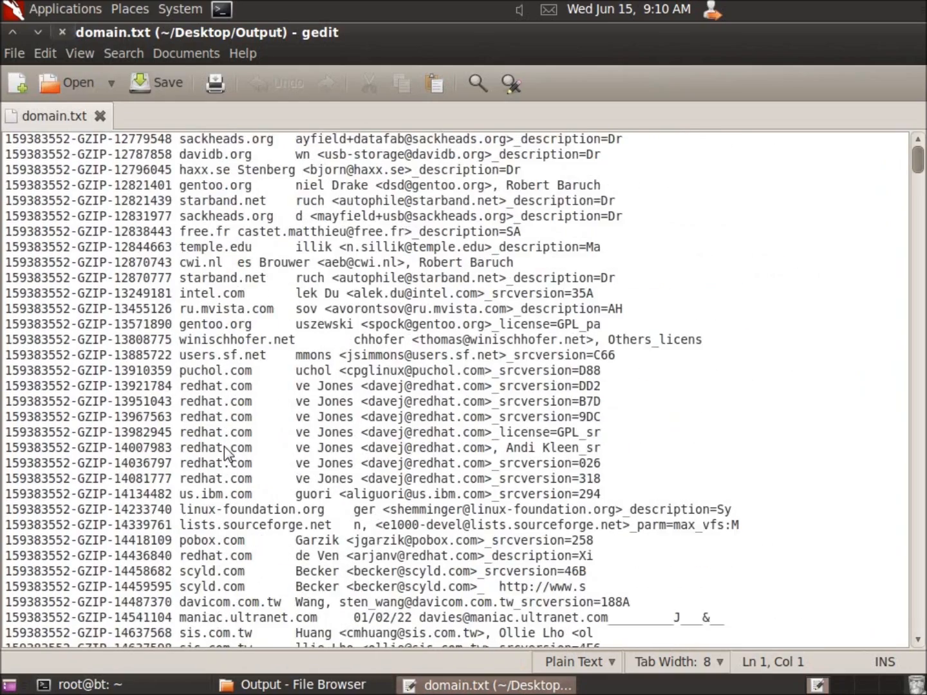
scroll("down", 3)
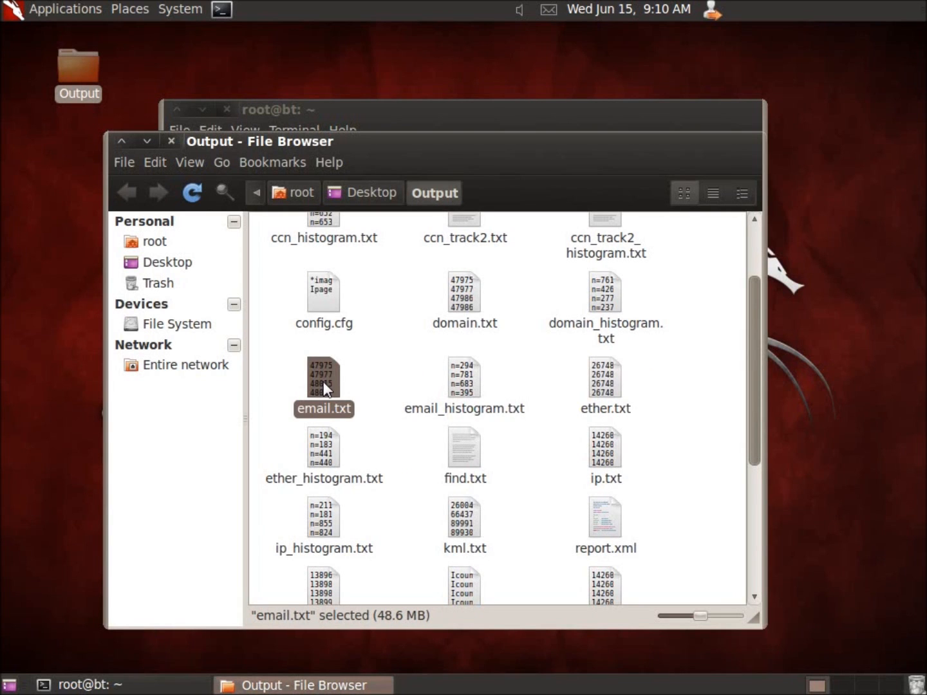
double_click(324, 379)
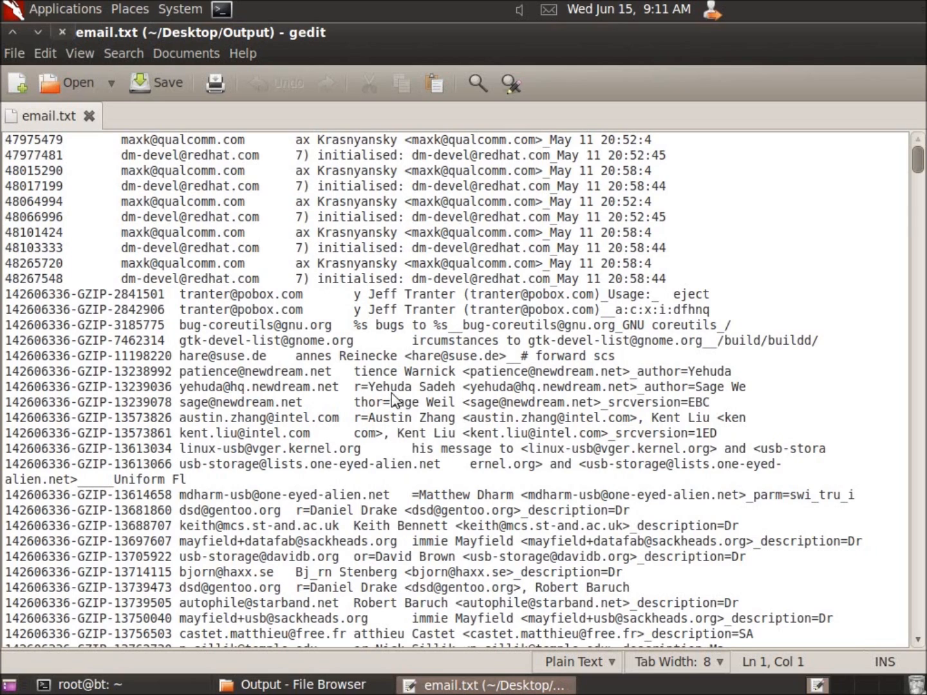
mouse_move(267, 339)
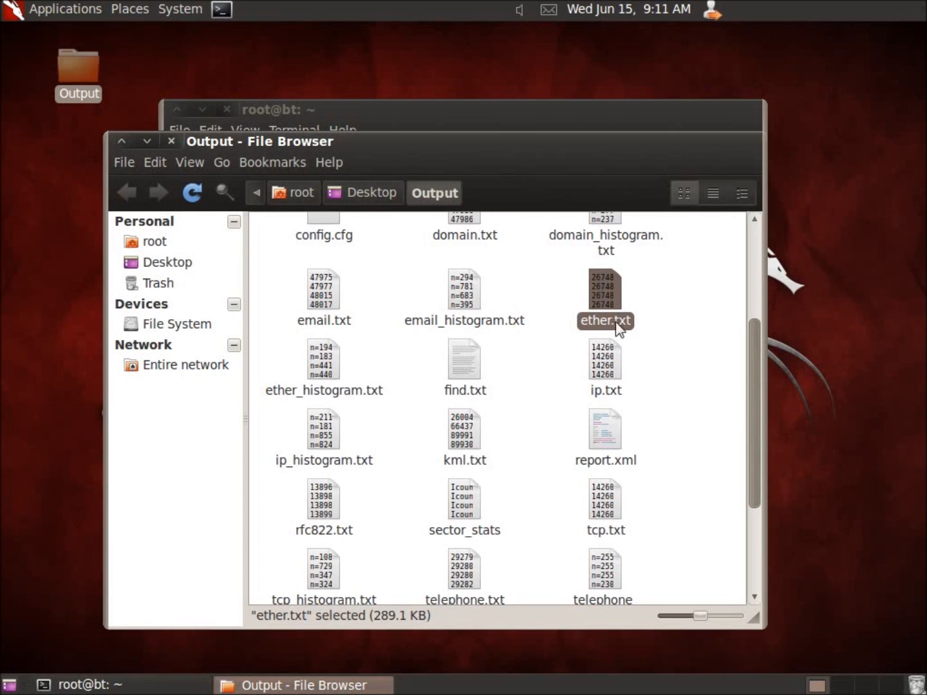
Step: Check the sizes of ip.txt and url.txt, then open report.xml (3.1 KB)
left_click(604, 390)
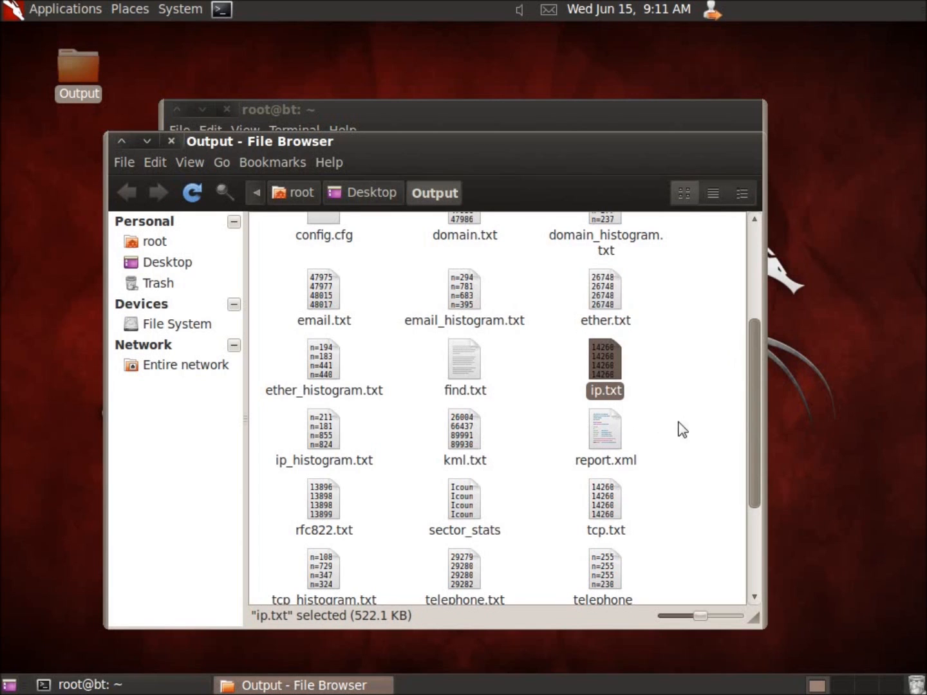
scroll("down", 3)
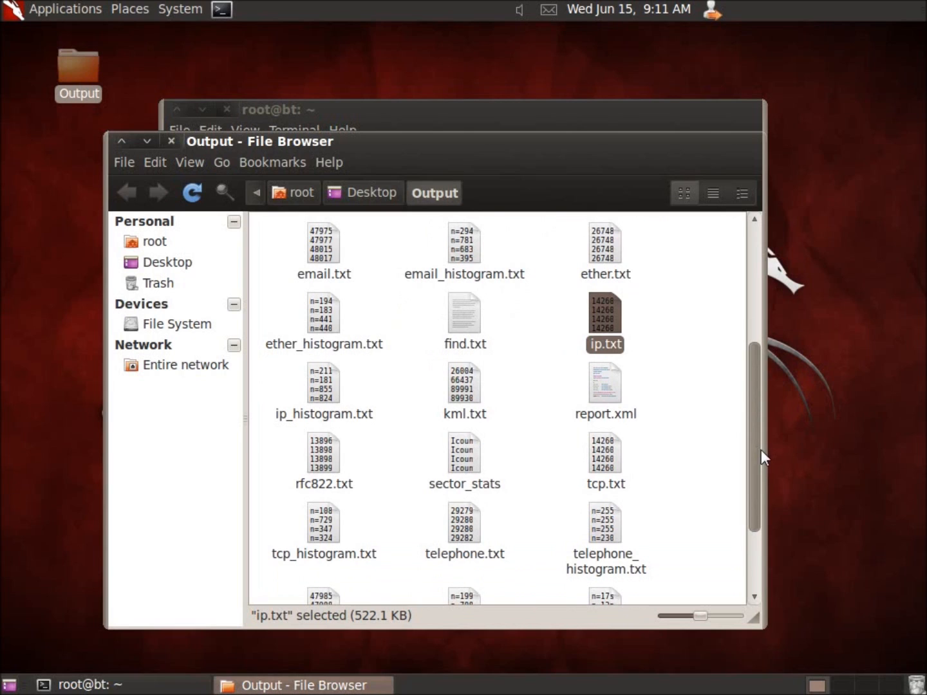
mouse_move(413, 395)
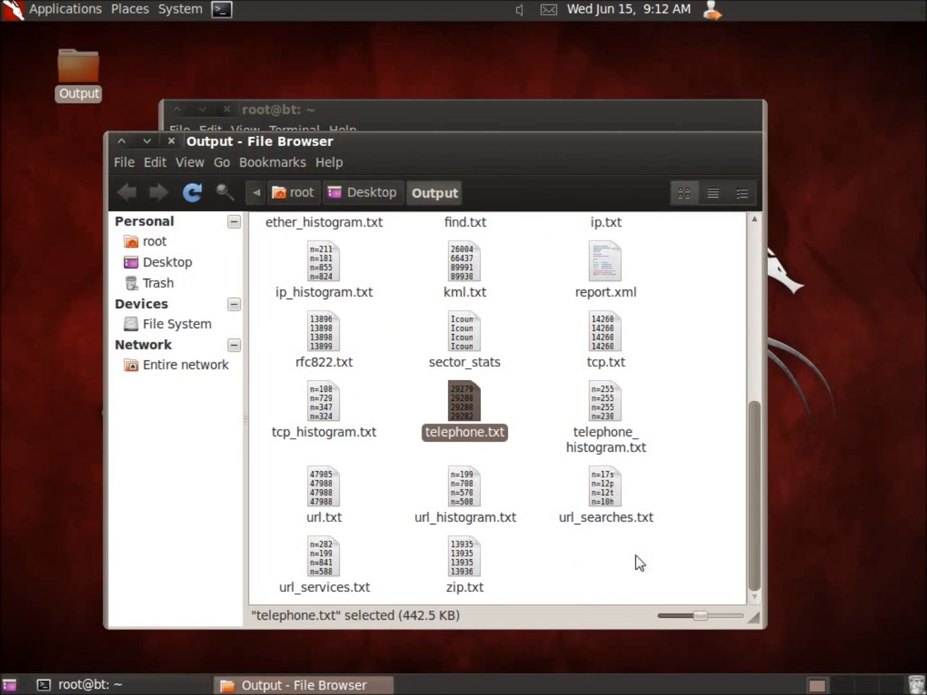
left_click(324, 487)
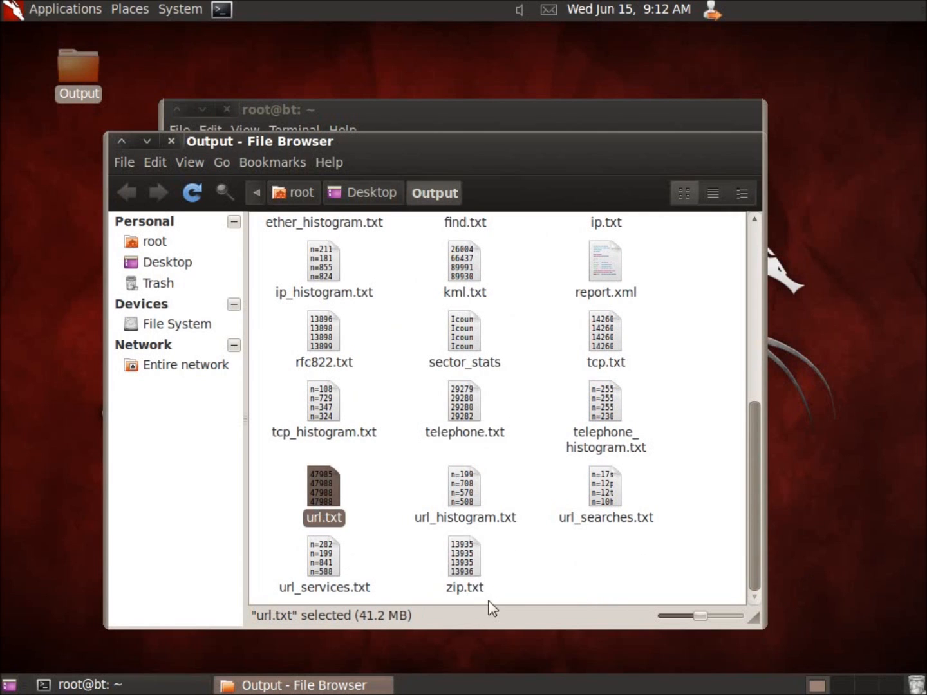
mouse_move(759, 549)
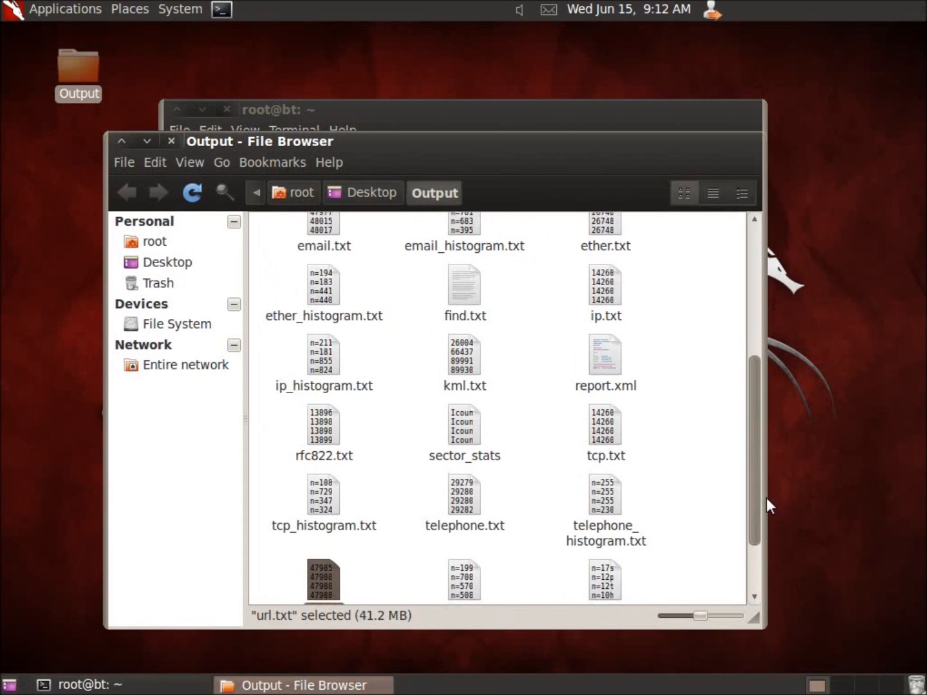
double_click(604, 399)
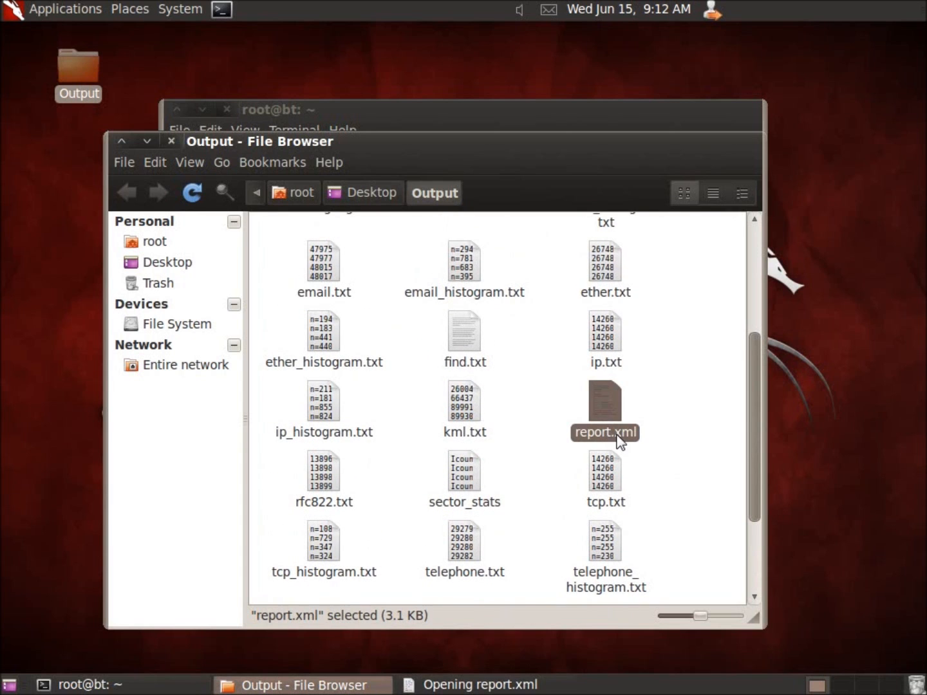
mouse_move(619, 439)
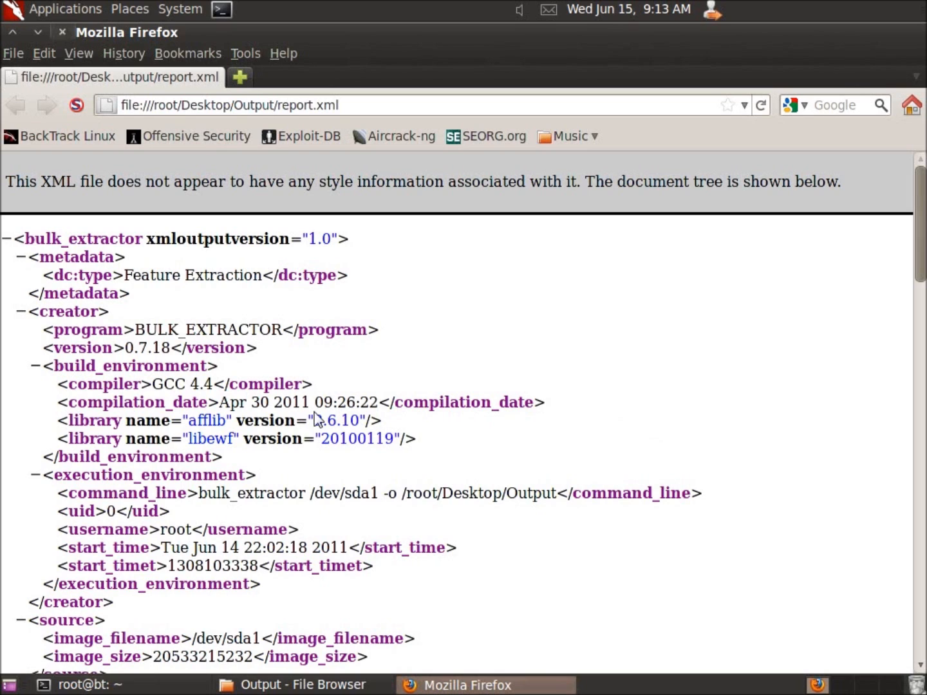
Step: Scroll report.xml to feature-file counts such as email 542220 and domain 709745
scroll("down", 3)
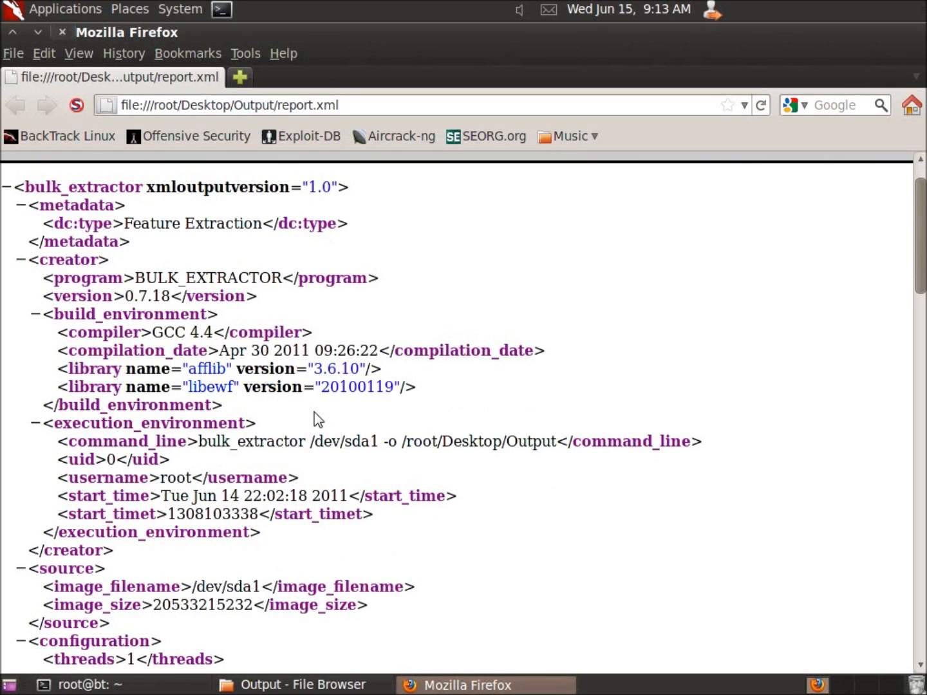
scroll("down", 3)
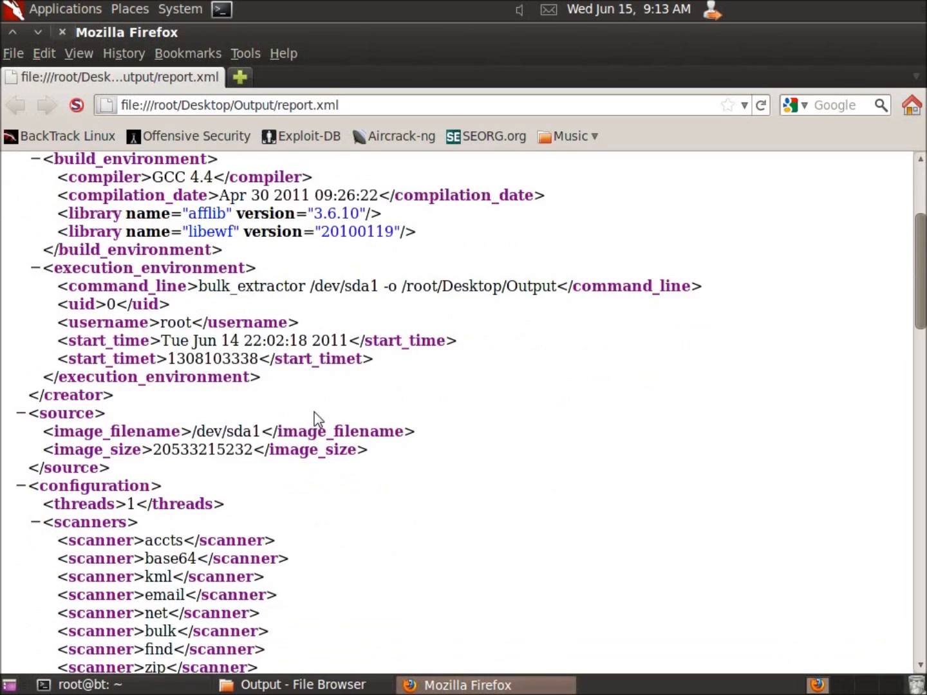
mouse_move(322, 422)
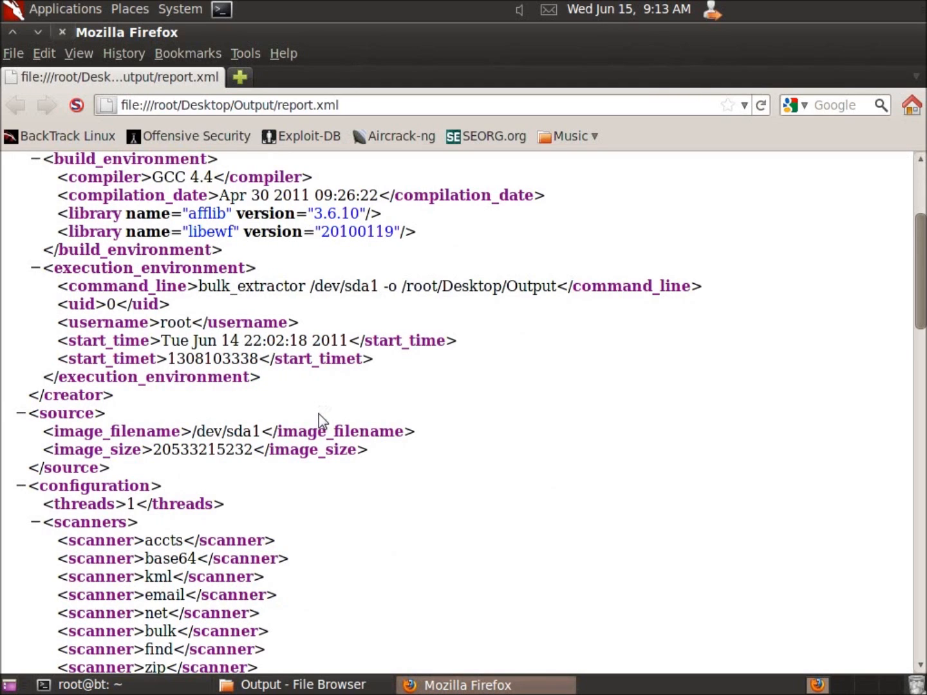
scroll("down", 3)
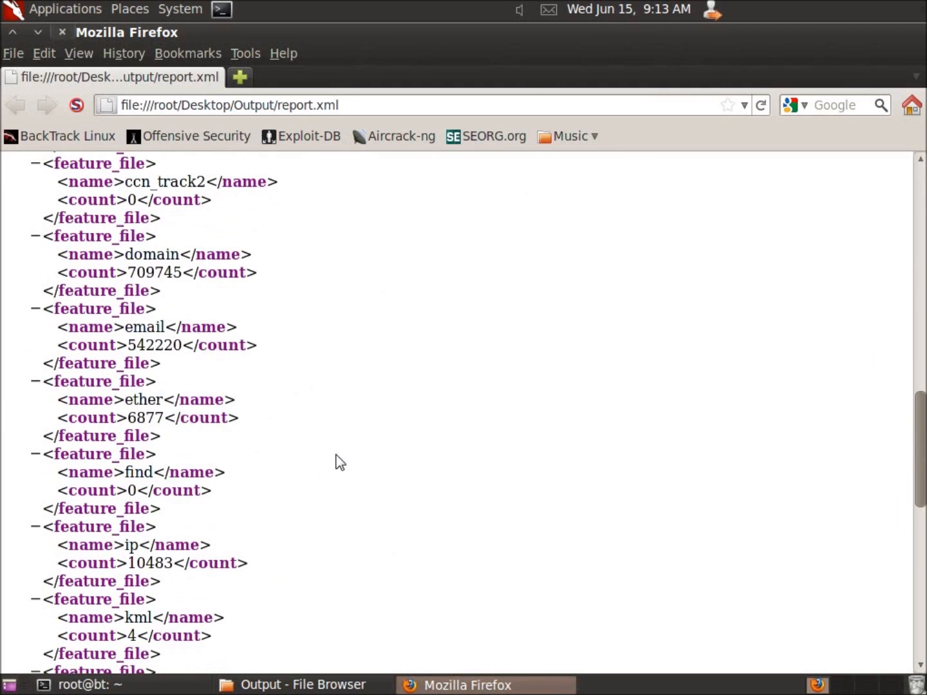